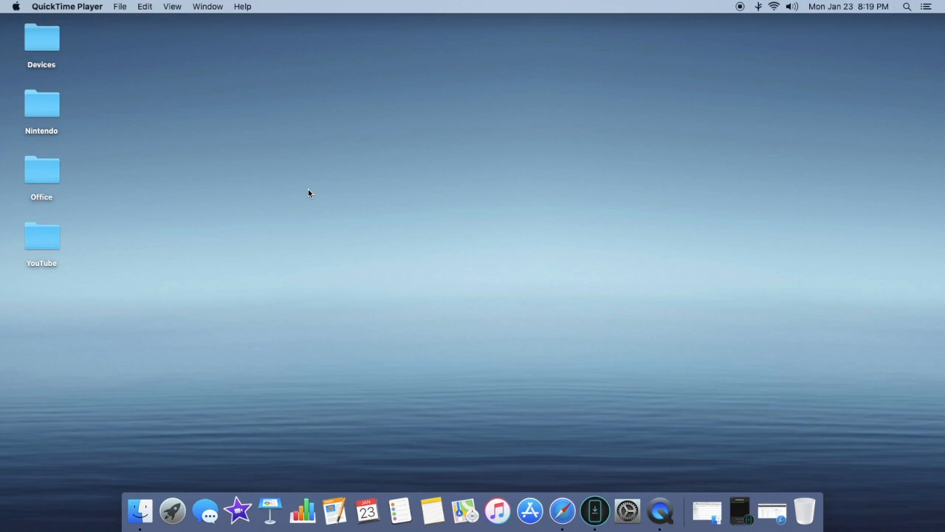
mouse_move(329, 245)
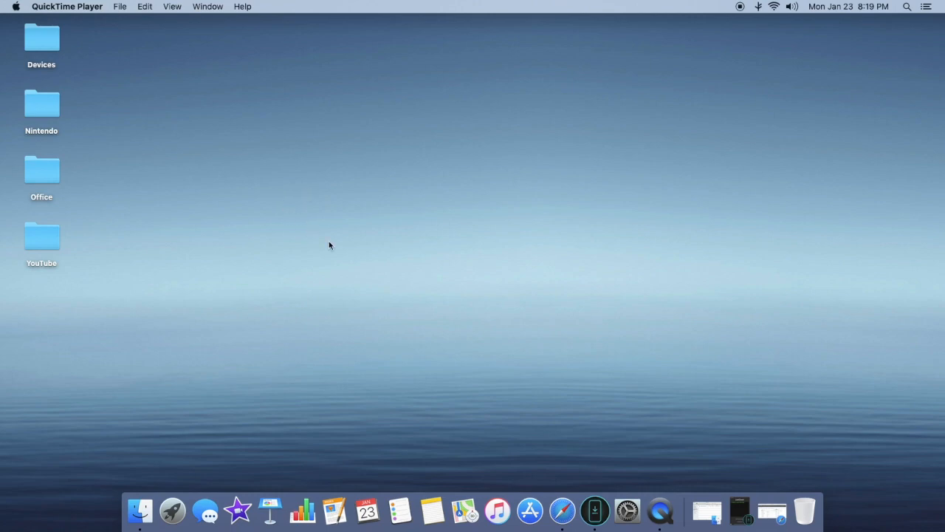
mouse_move(525, 423)
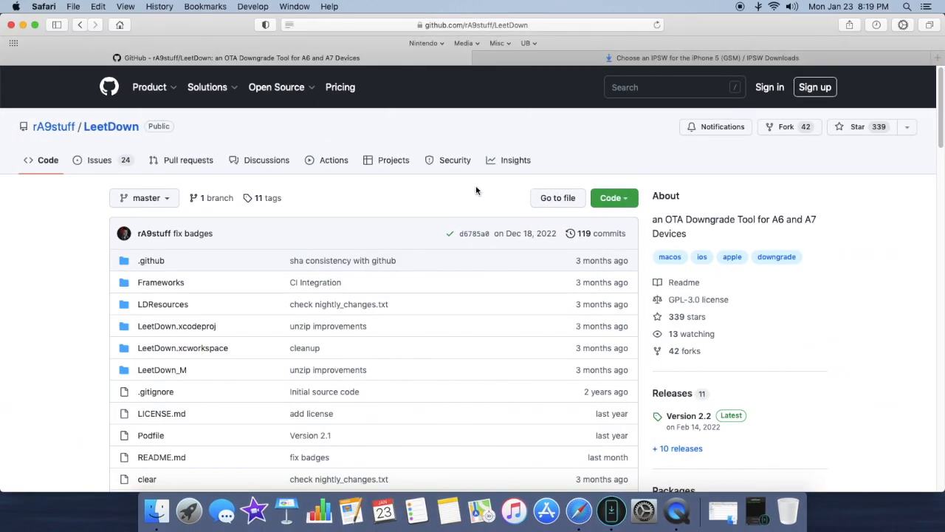
mouse_move(464, 180)
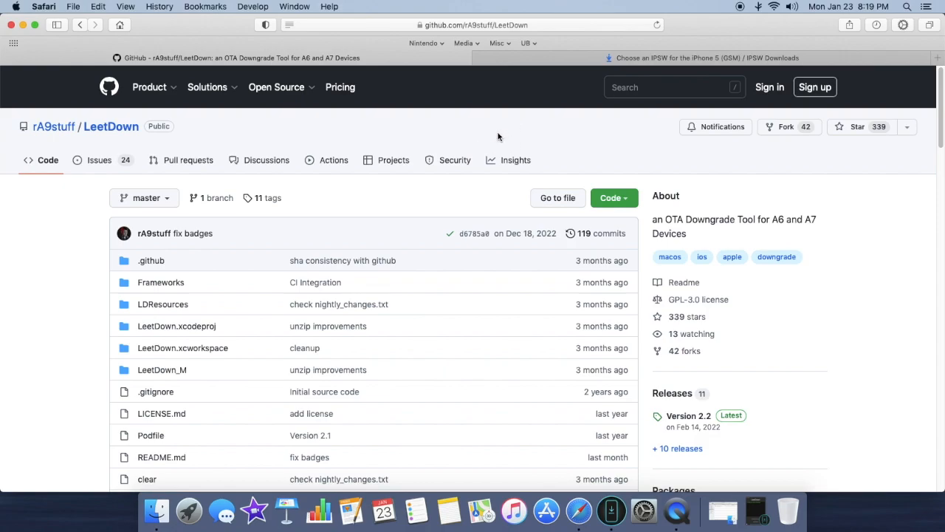
Browse the IPSW device list and choose iPhone 5 (GSM) to show its firmware versions.
scroll(down, 3)
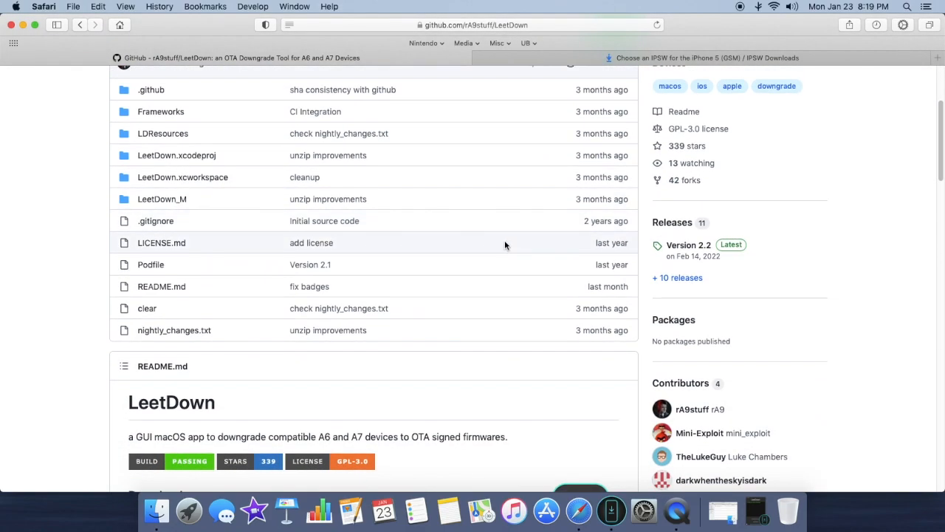
scroll(down, 3)
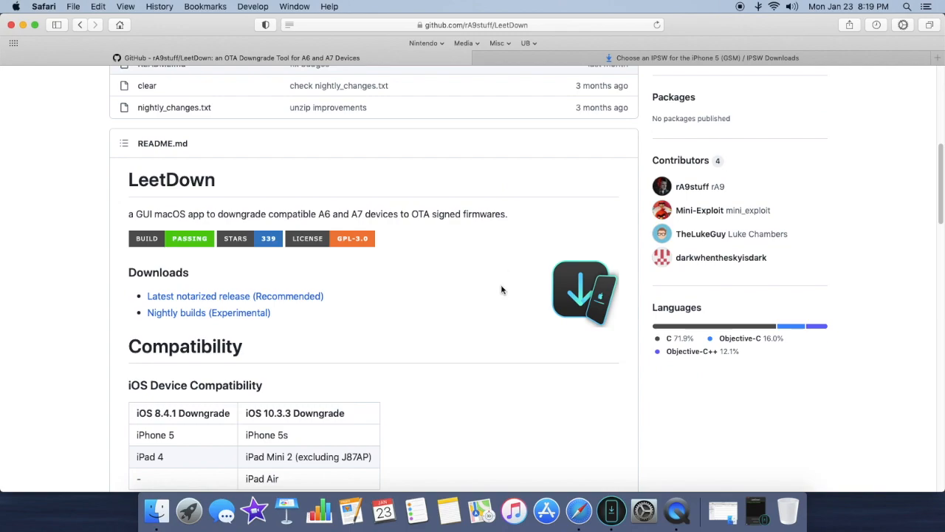
scroll(down, 3)
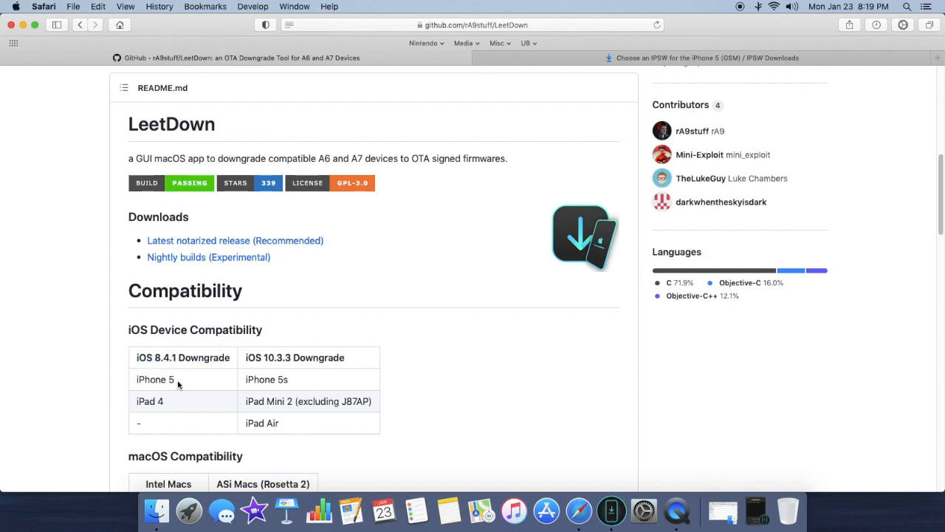
mouse_move(322, 339)
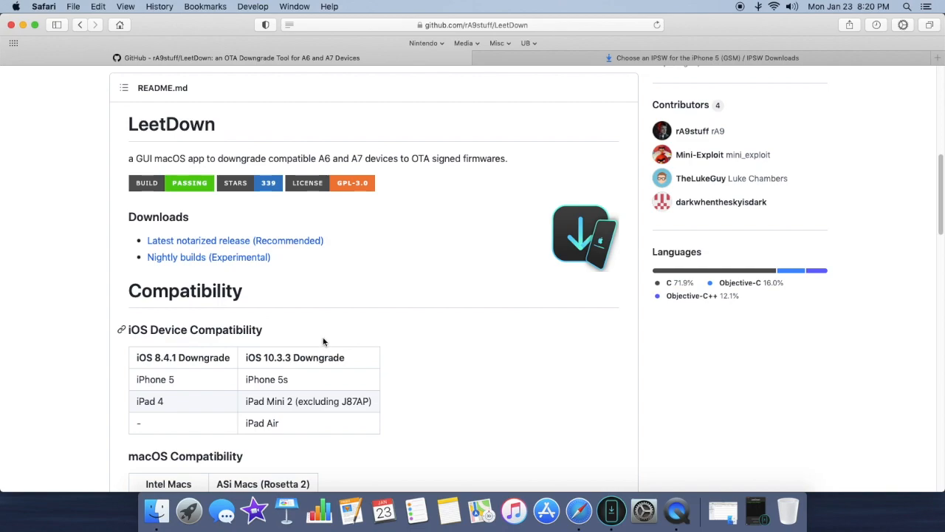
mouse_move(382, 302)
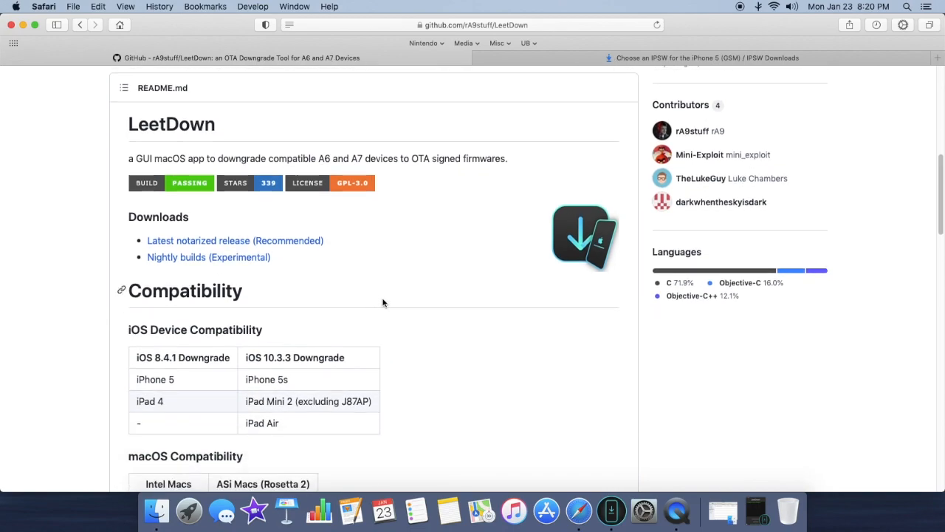
scroll(down, 3)
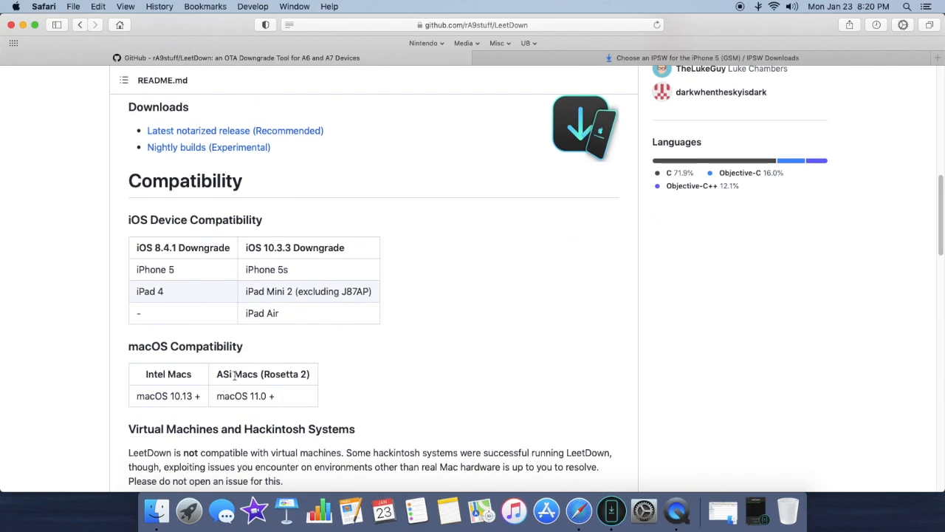
mouse_move(407, 328)
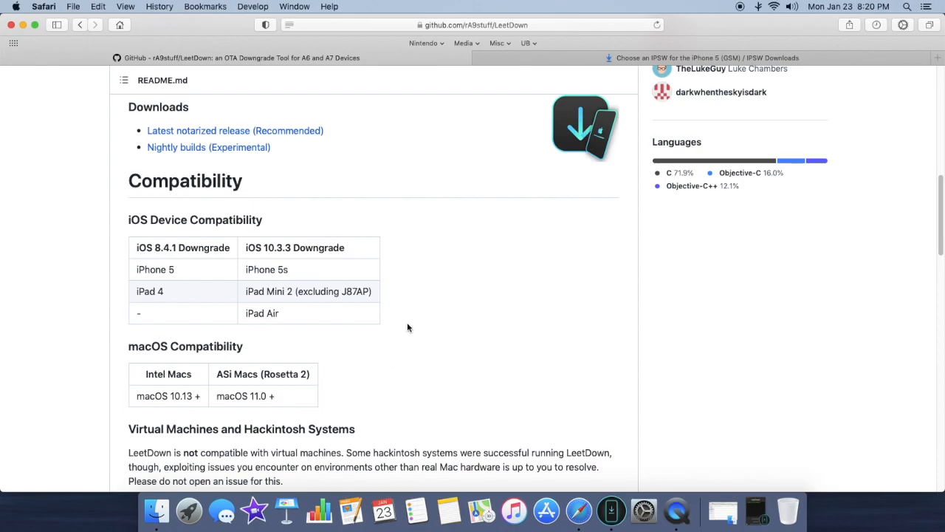
scroll(down, 3)
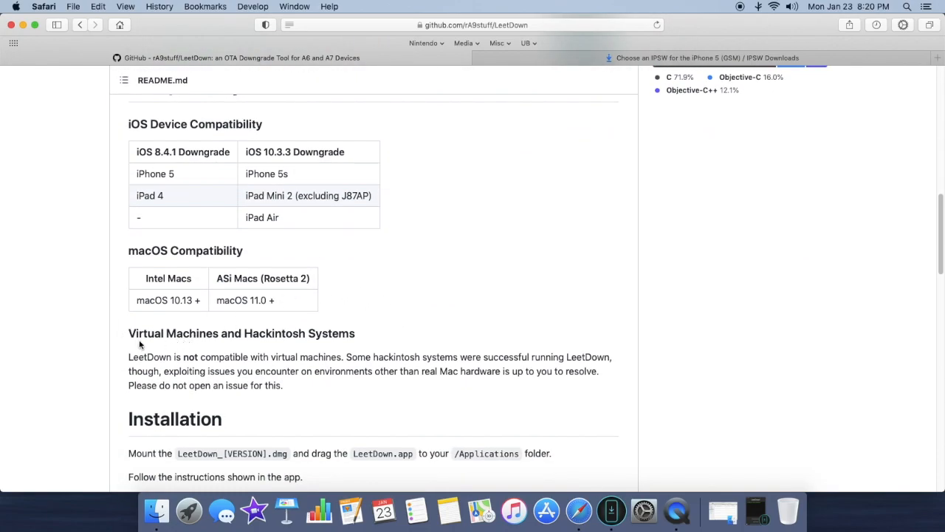
mouse_move(214, 346)
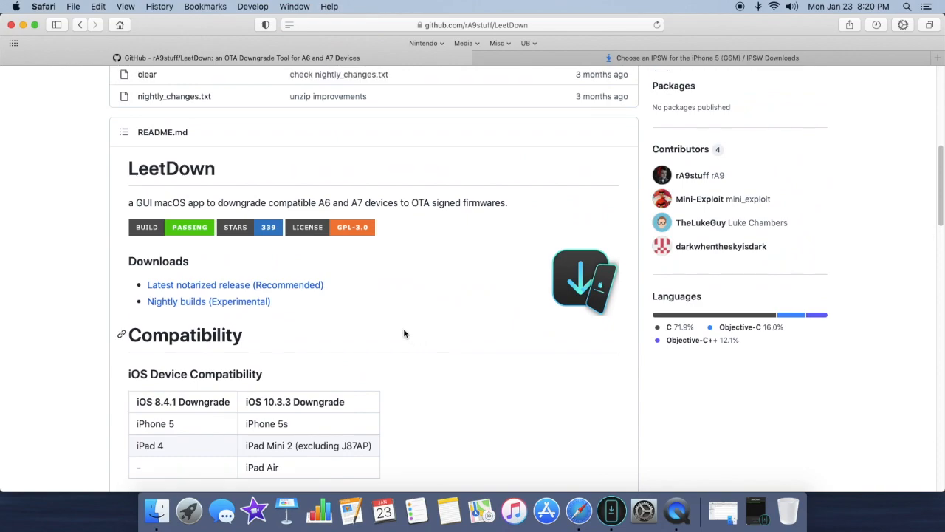
scroll(up, 3)
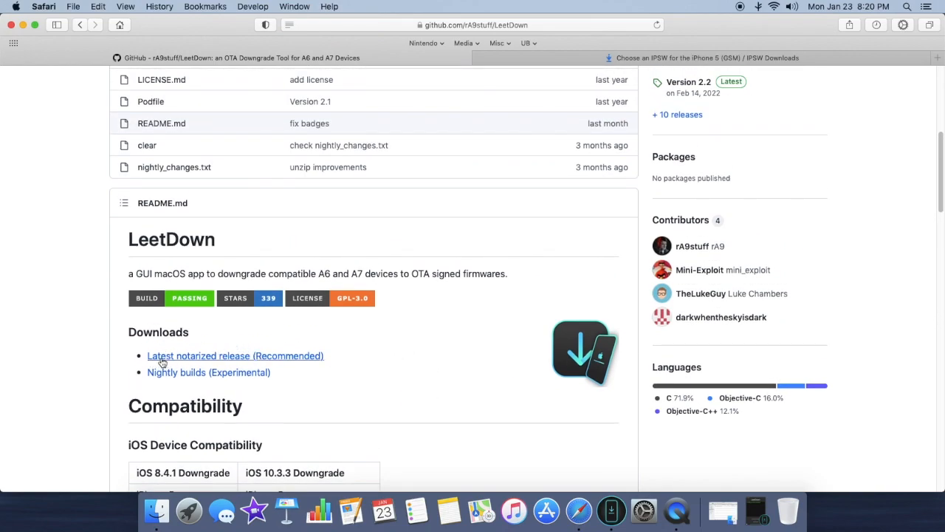
mouse_move(258, 360)
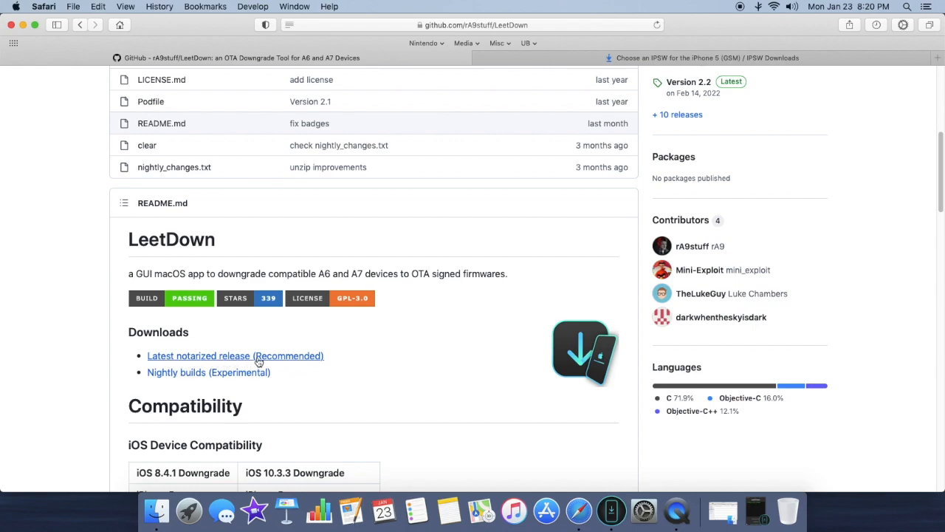
mouse_move(581, 139)
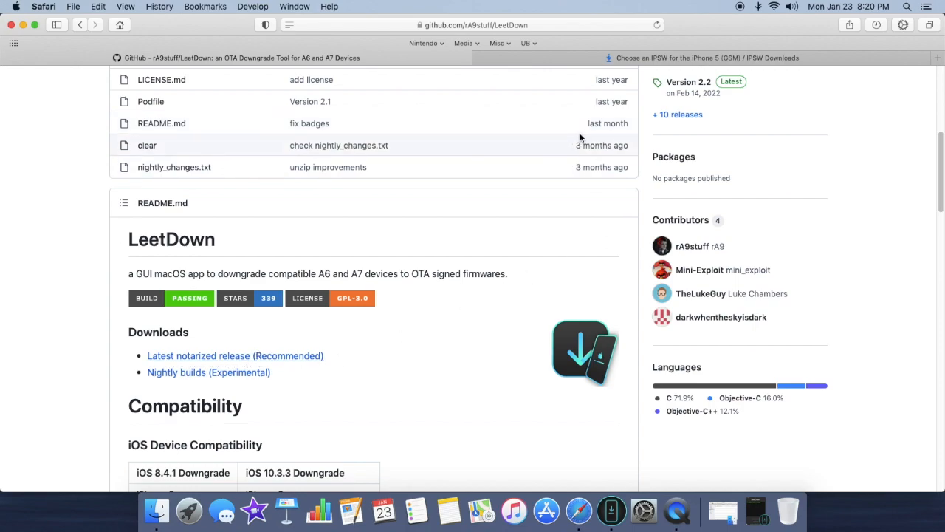
mouse_move(564, 121)
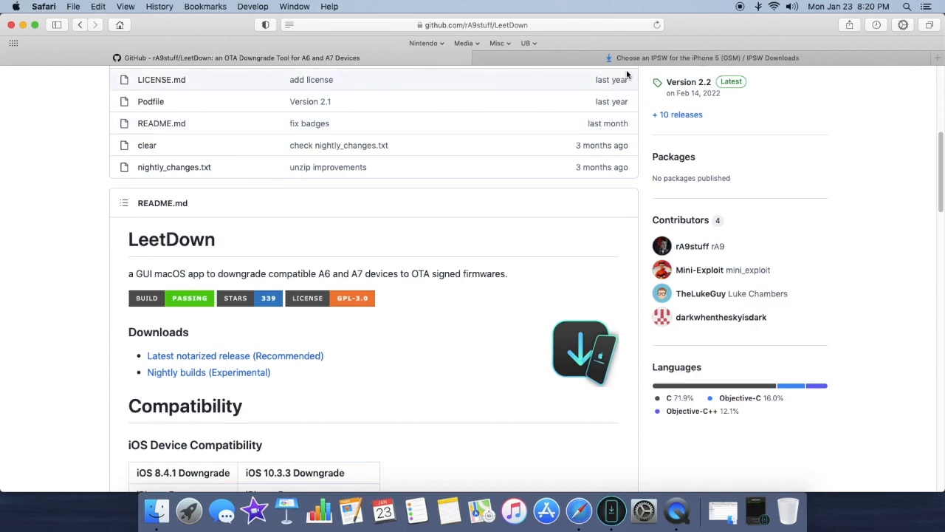
click(705, 58)
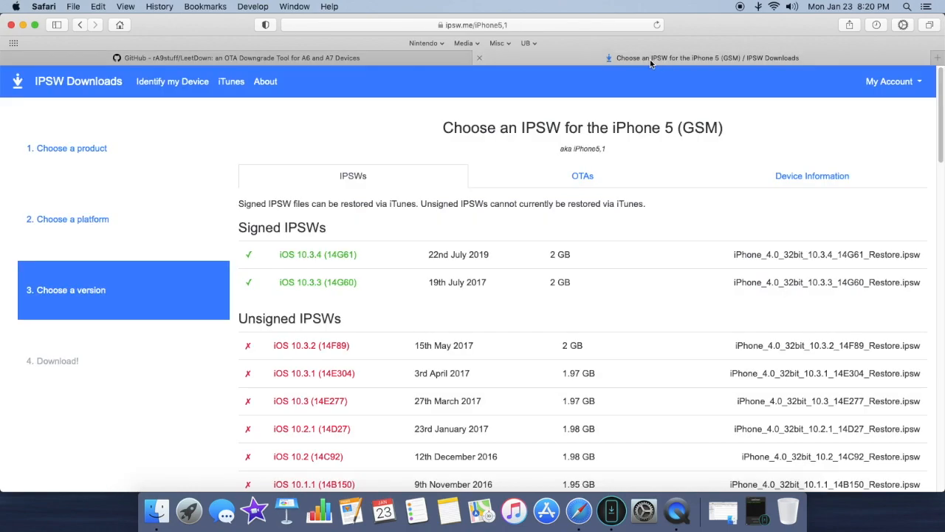
mouse_move(738, 136)
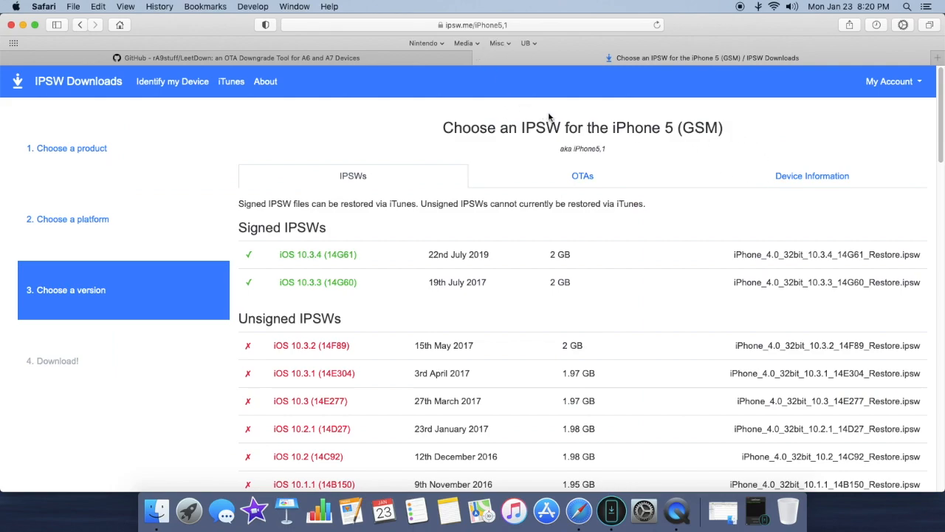
mouse_move(493, 124)
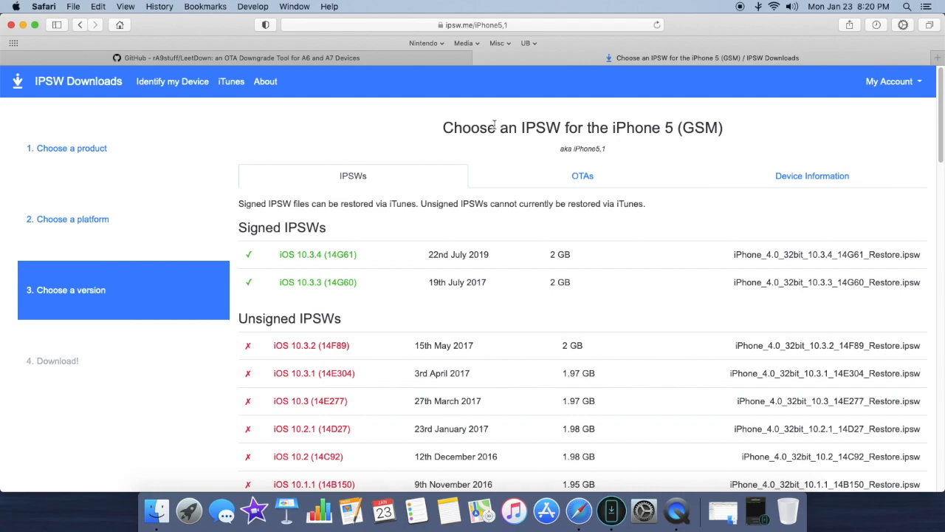
mouse_move(432, 127)
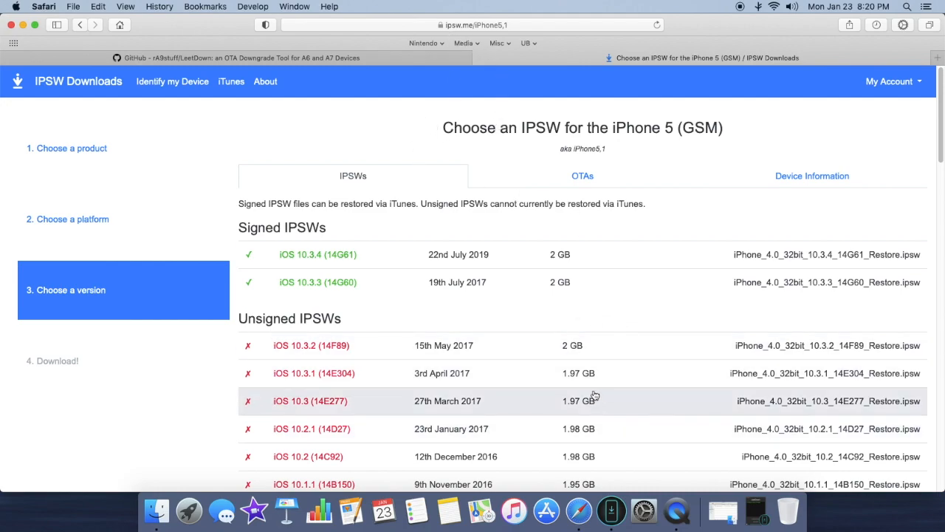
mouse_move(401, 145)
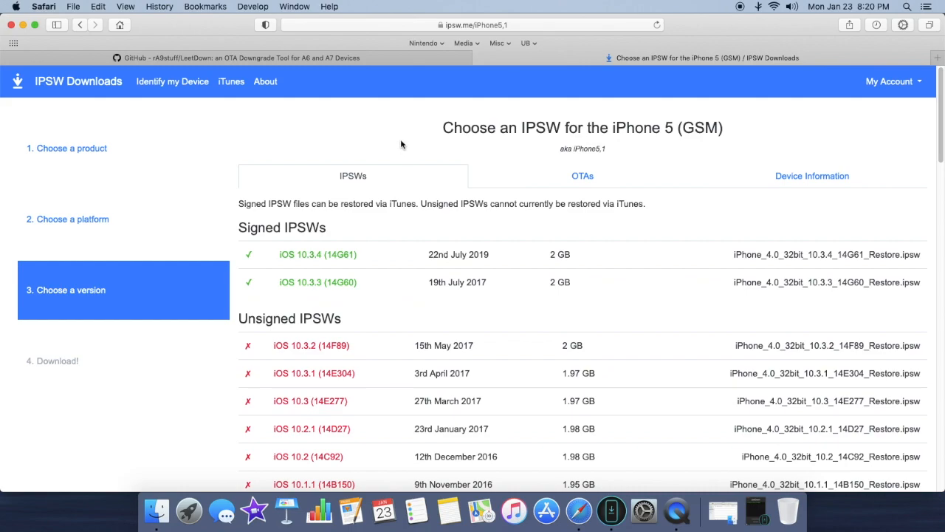
mouse_move(410, 148)
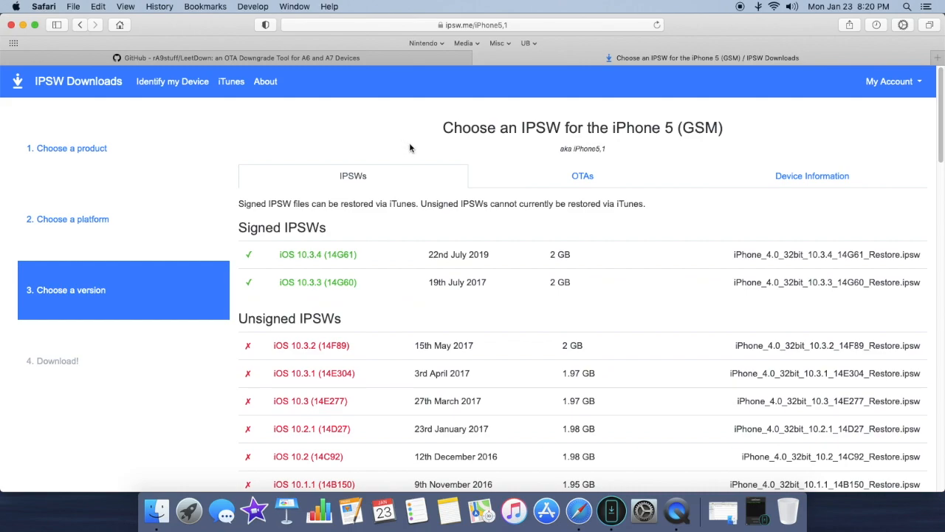
mouse_move(415, 157)
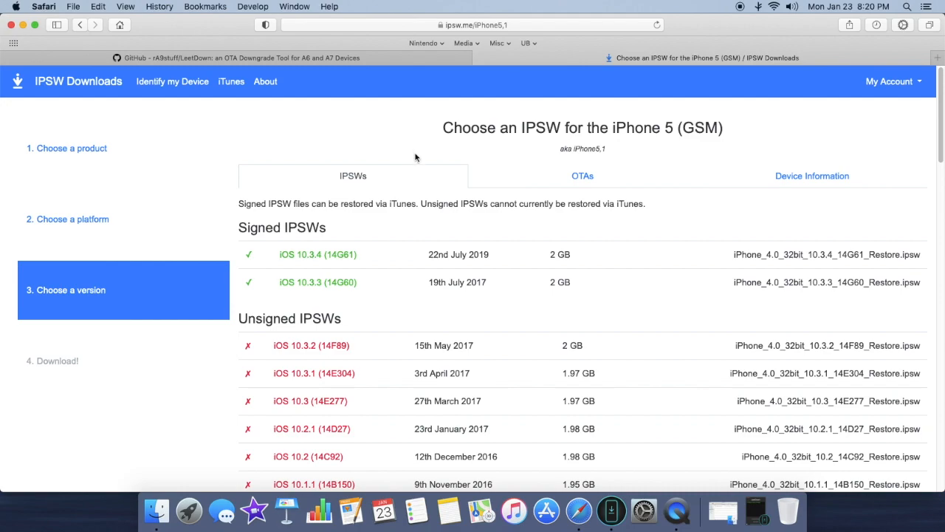
mouse_move(384, 121)
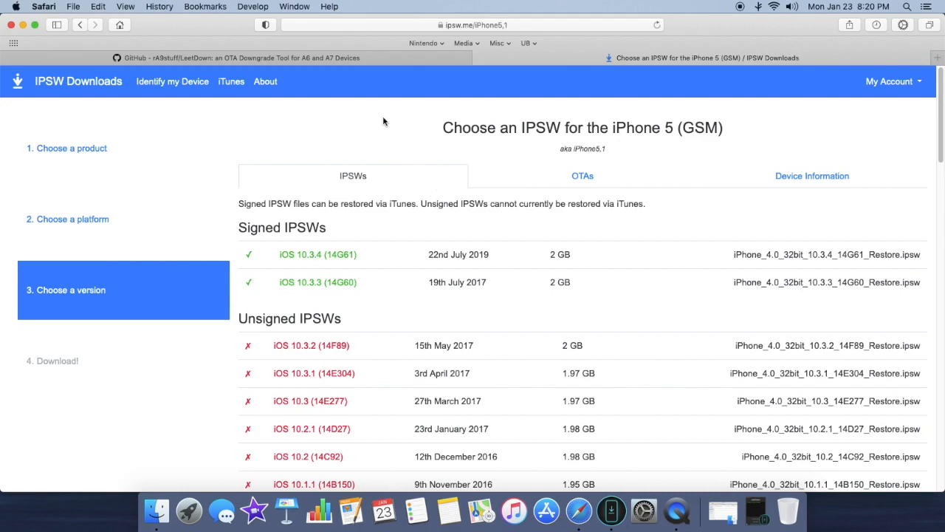
mouse_move(393, 145)
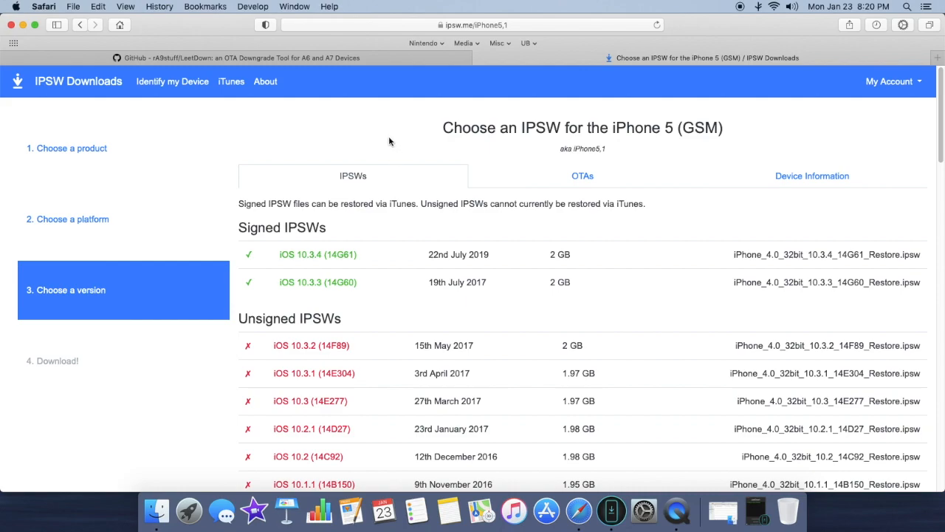
mouse_move(372, 171)
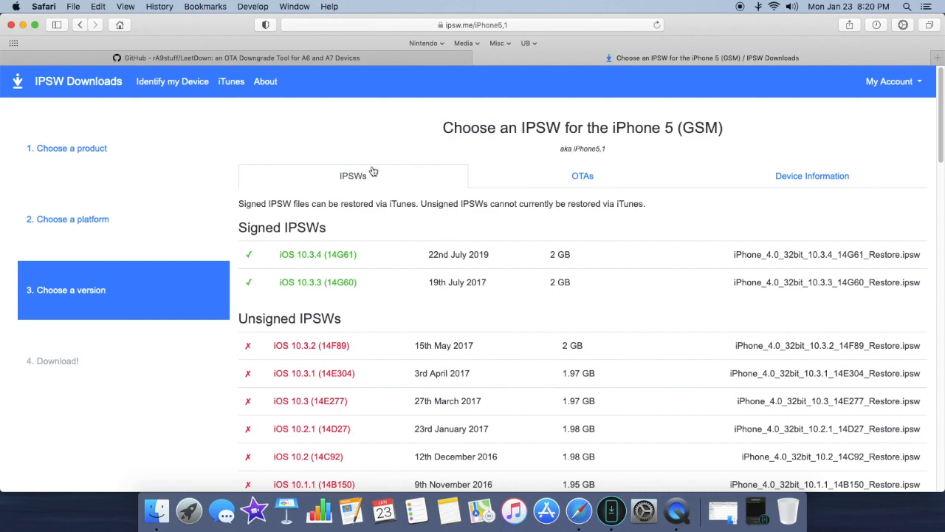
mouse_move(396, 133)
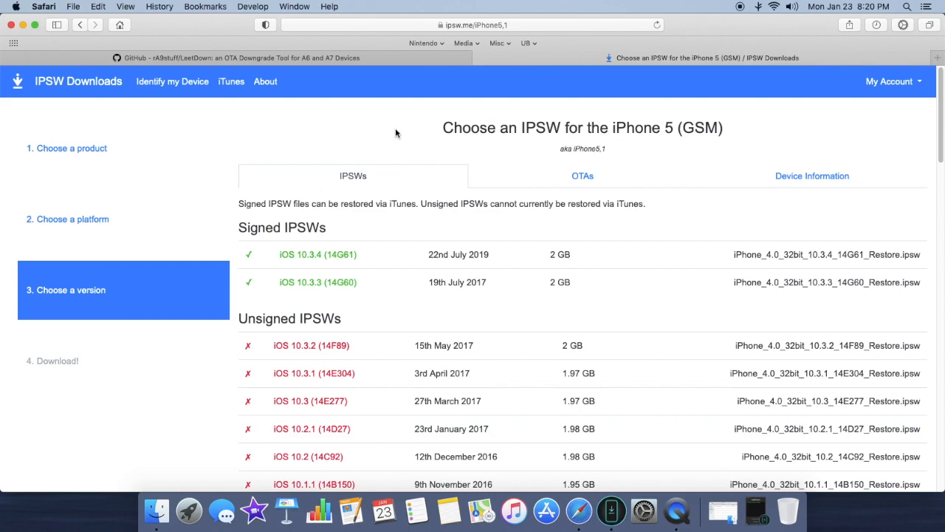
mouse_move(428, 143)
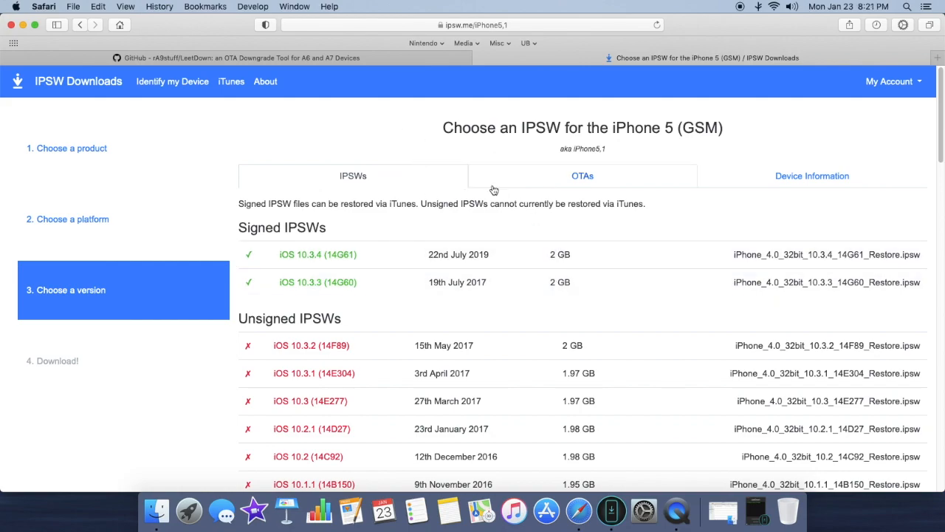
mouse_move(383, 139)
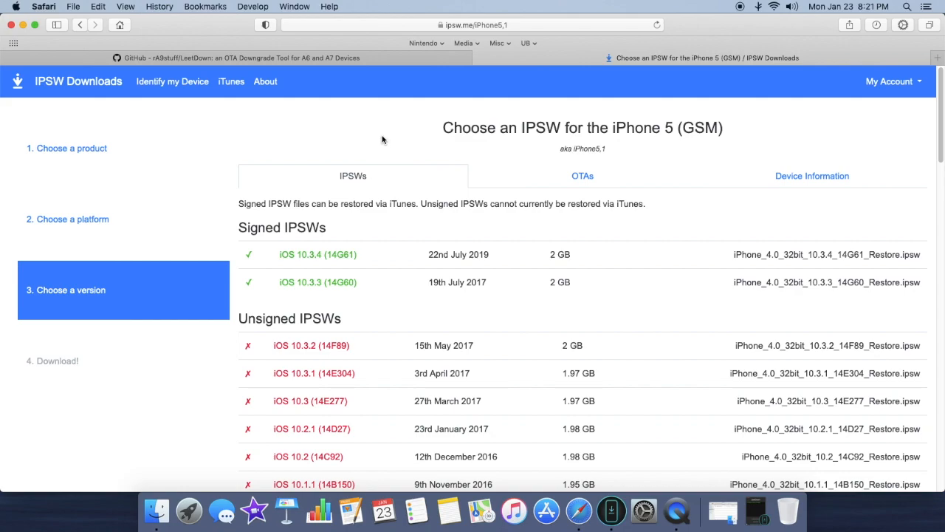
mouse_move(363, 139)
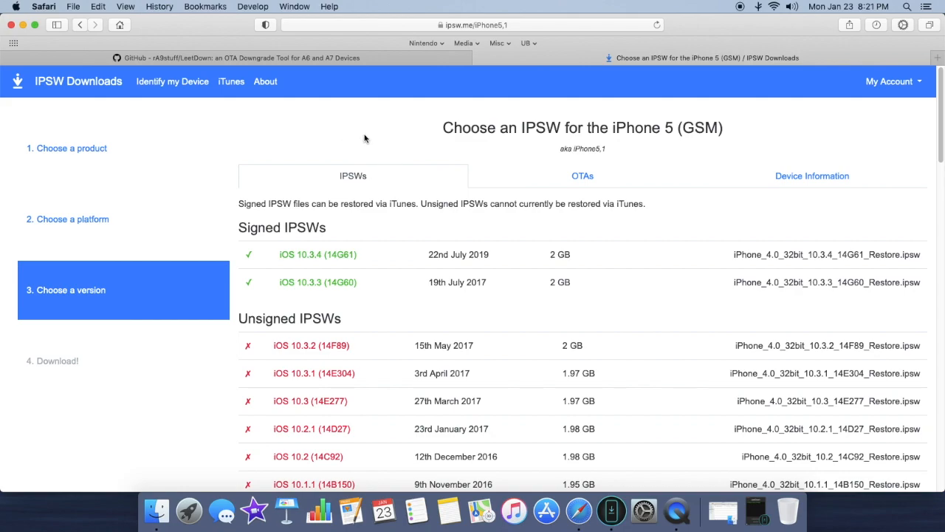
mouse_move(372, 133)
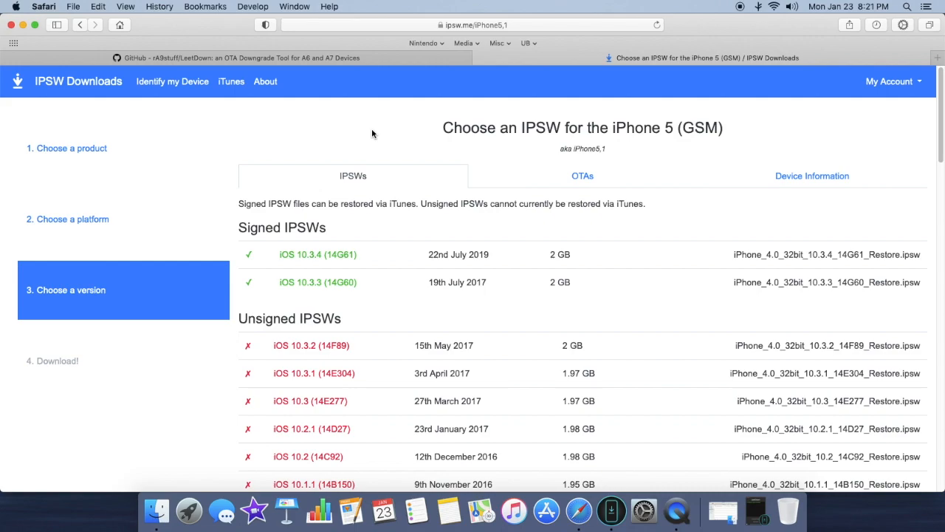
mouse_move(321, 168)
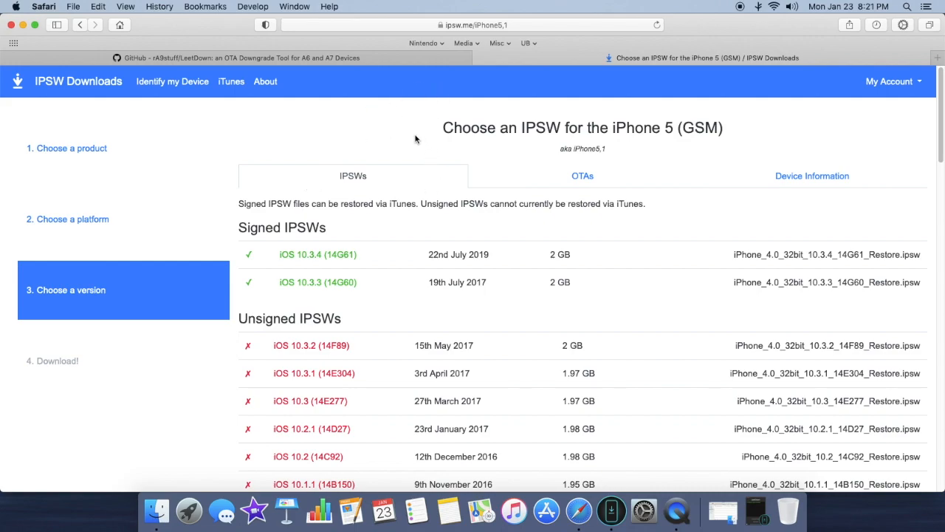
mouse_move(284, 160)
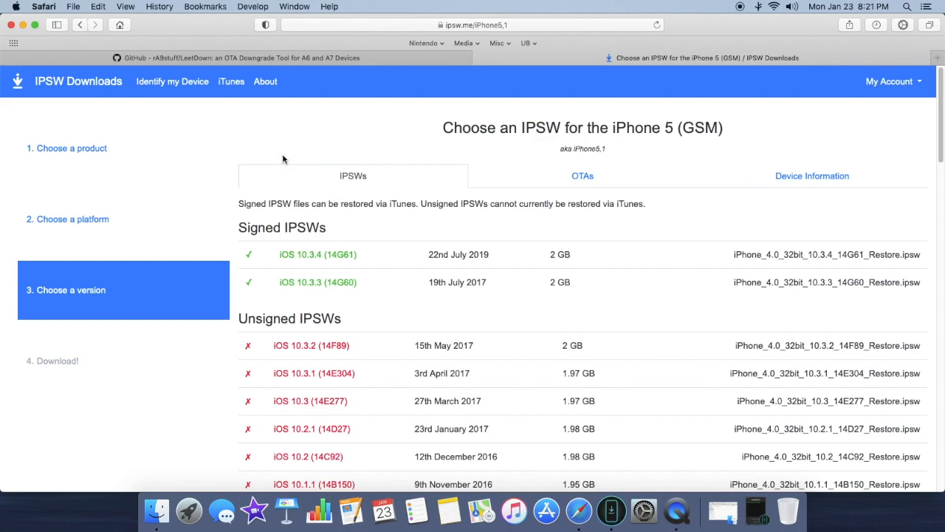
mouse_move(172, 81)
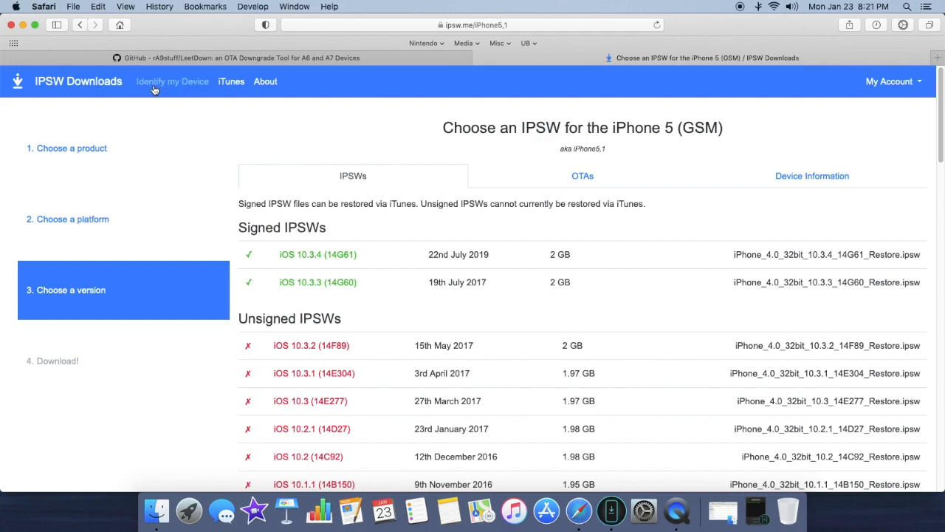
mouse_move(193, 84)
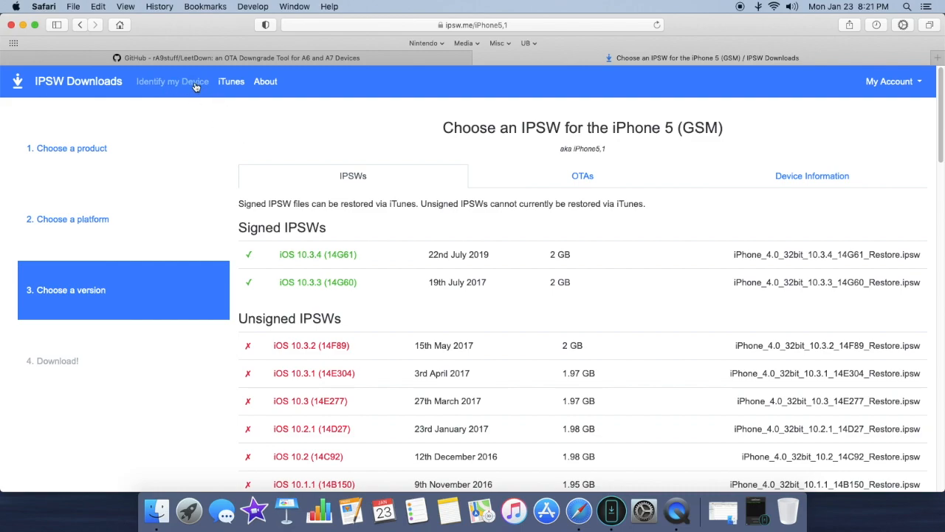
mouse_move(338, 133)
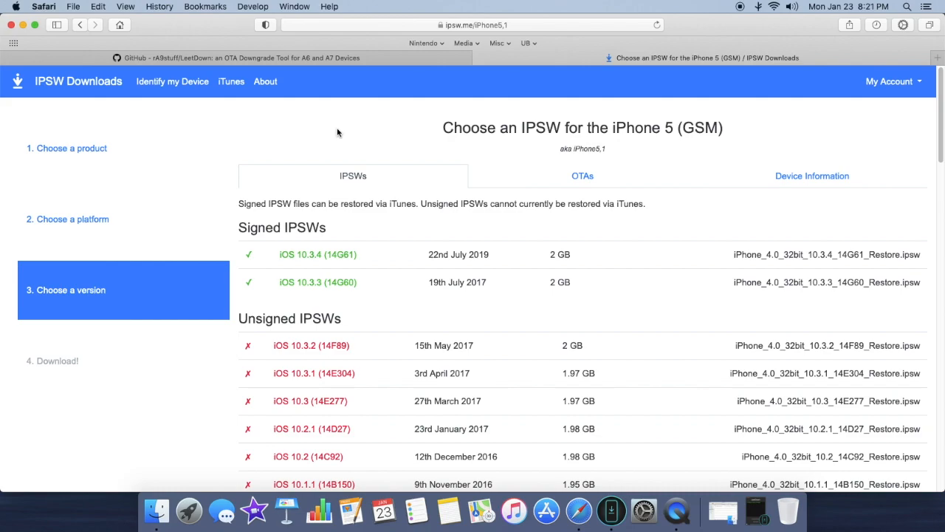
mouse_move(693, 134)
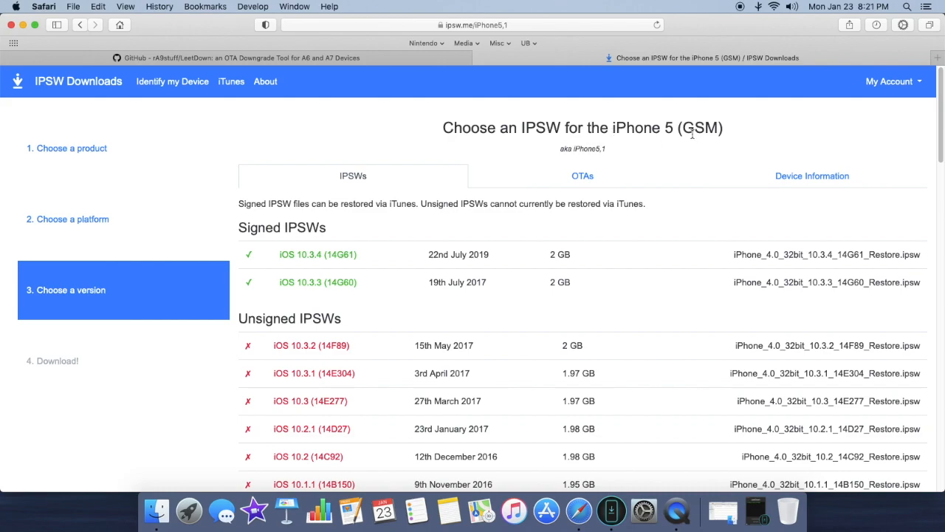
mouse_move(711, 142)
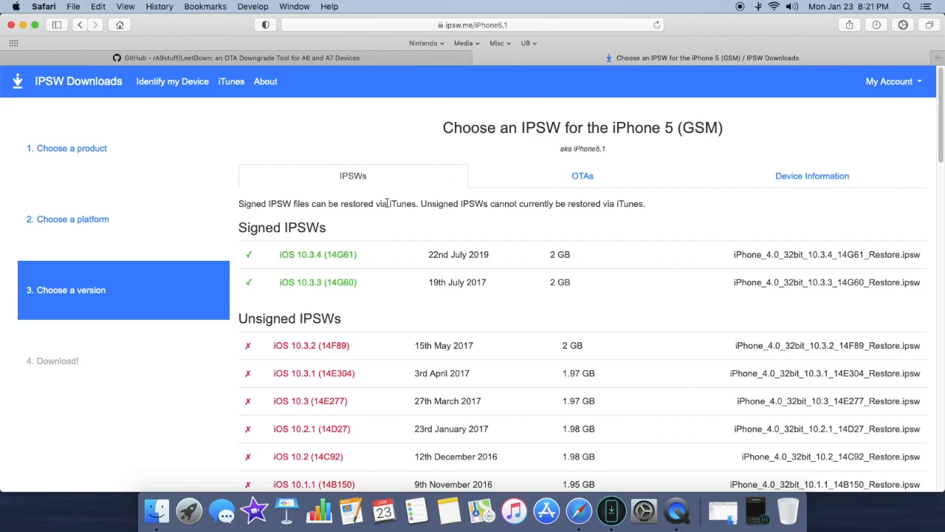
Select unsigned iOS 8.4.1 (12H321) from the iPhone 5 (GSM) firmware list.
scroll(down, 3)
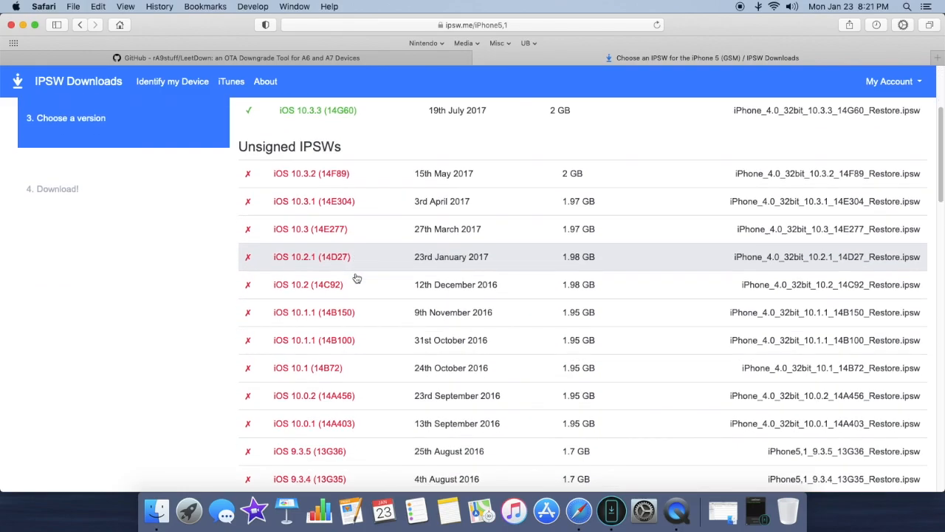
scroll(down, 3)
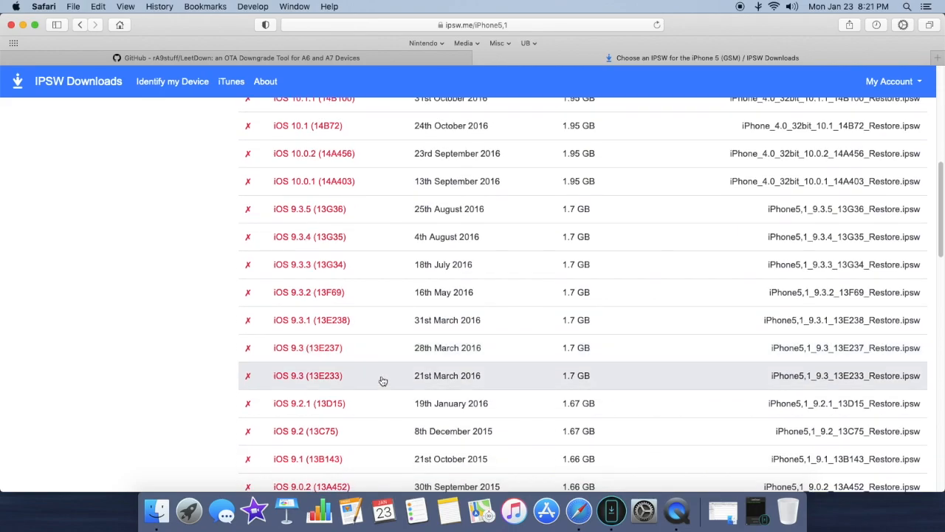
scroll(down, 3)
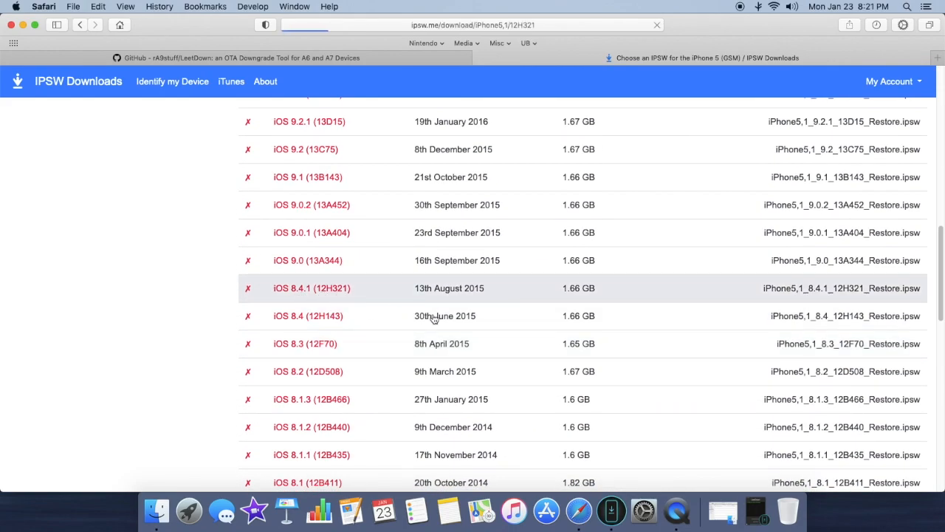
click(310, 288)
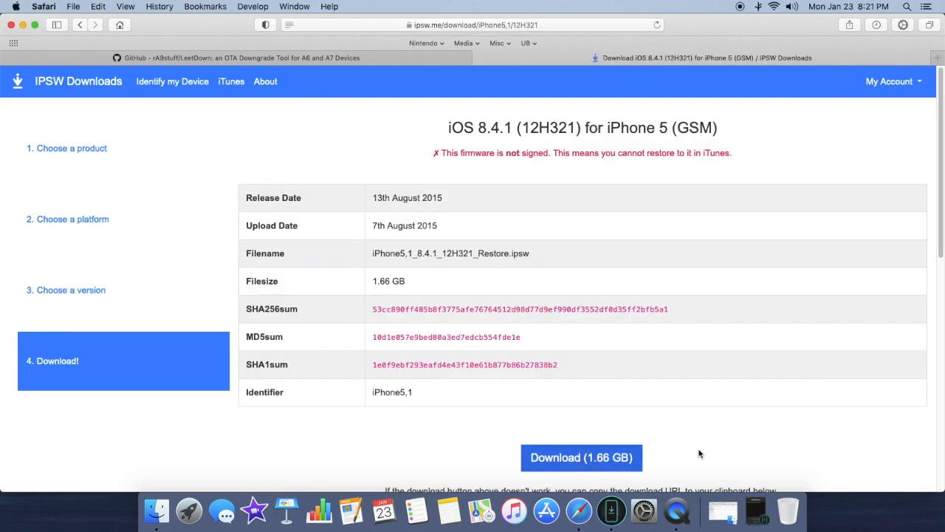
mouse_move(121, 42)
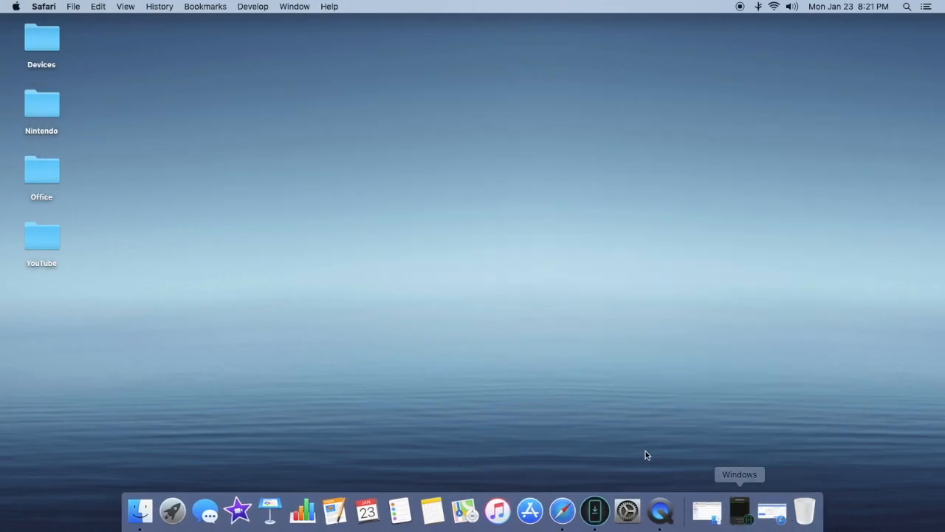
mouse_move(593, 509)
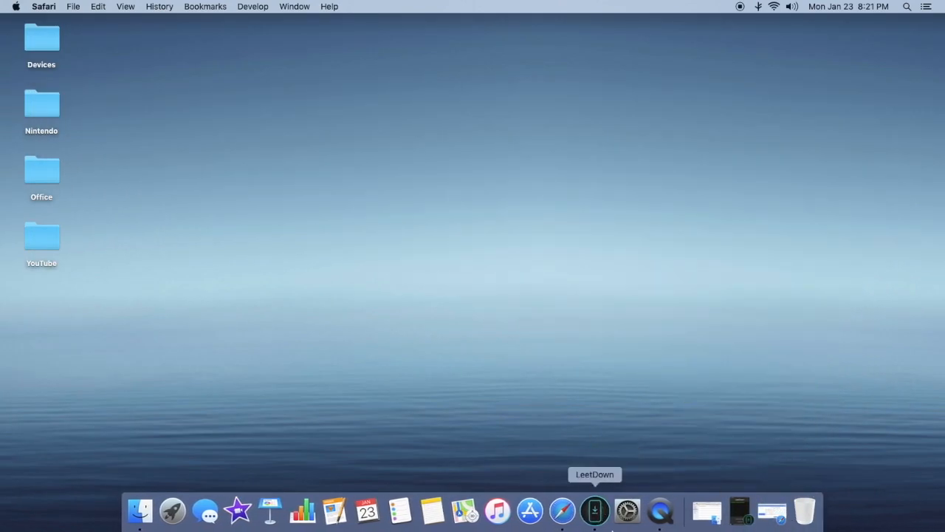
mouse_move(738, 509)
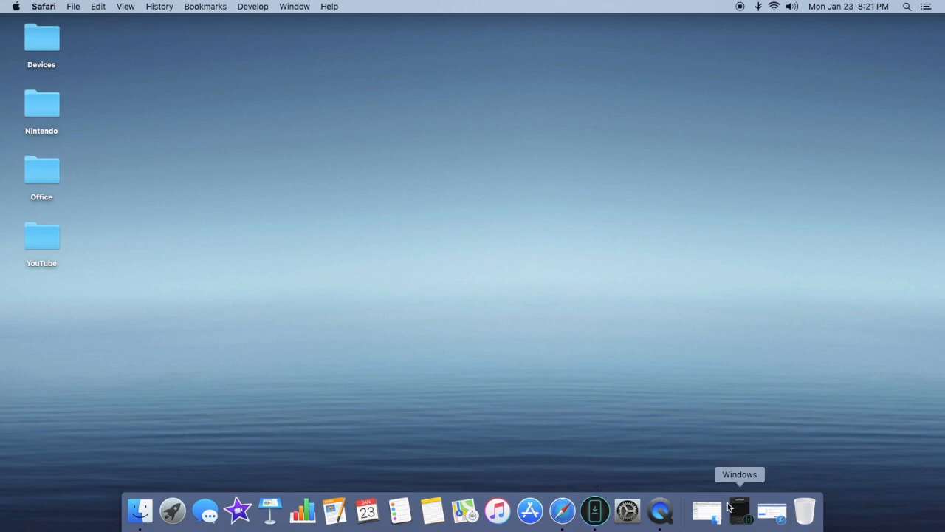
mouse_move(706, 511)
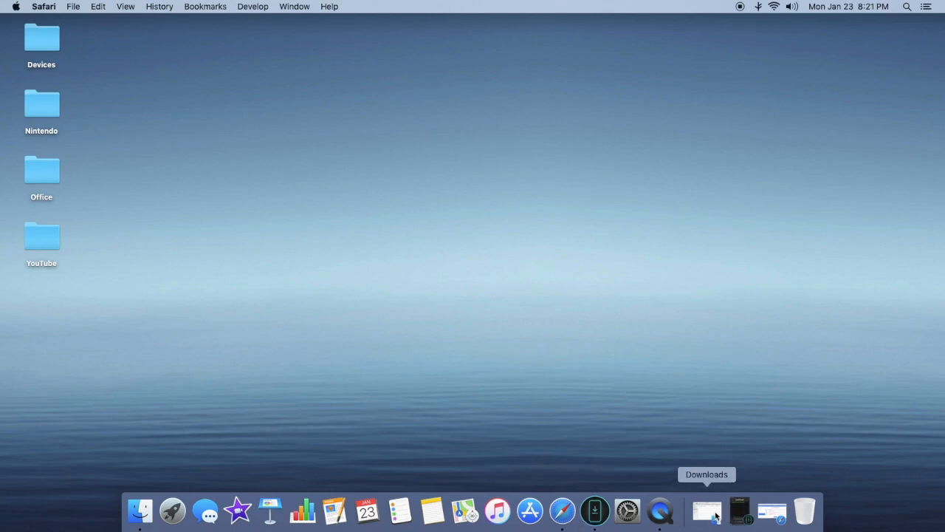
Show the Downloads folder containing LeetDown_2.2_REV_A.dmg in Finder.
click(706, 511)
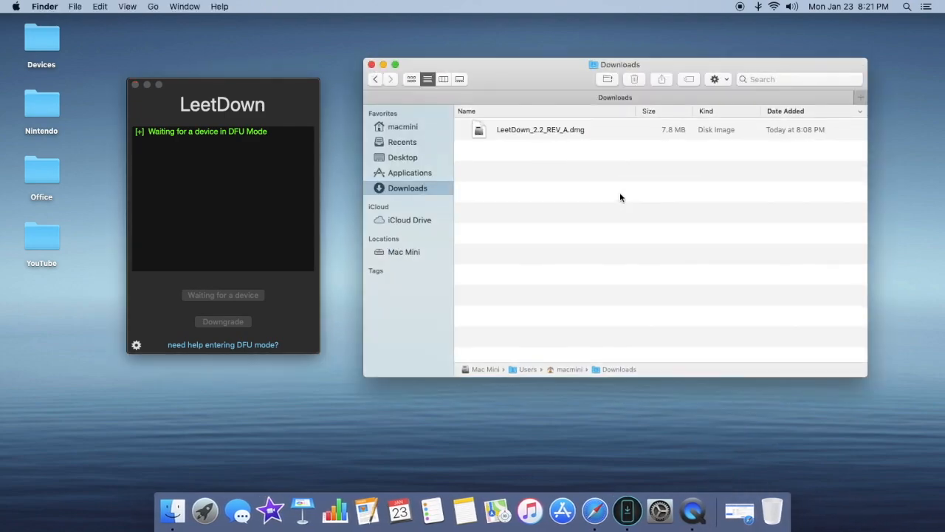
mouse_move(460, 166)
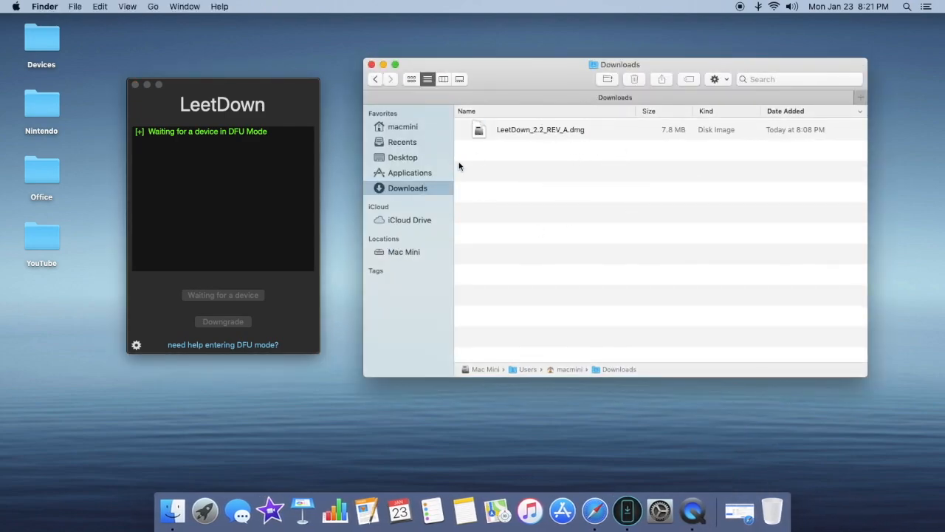
mouse_move(528, 135)
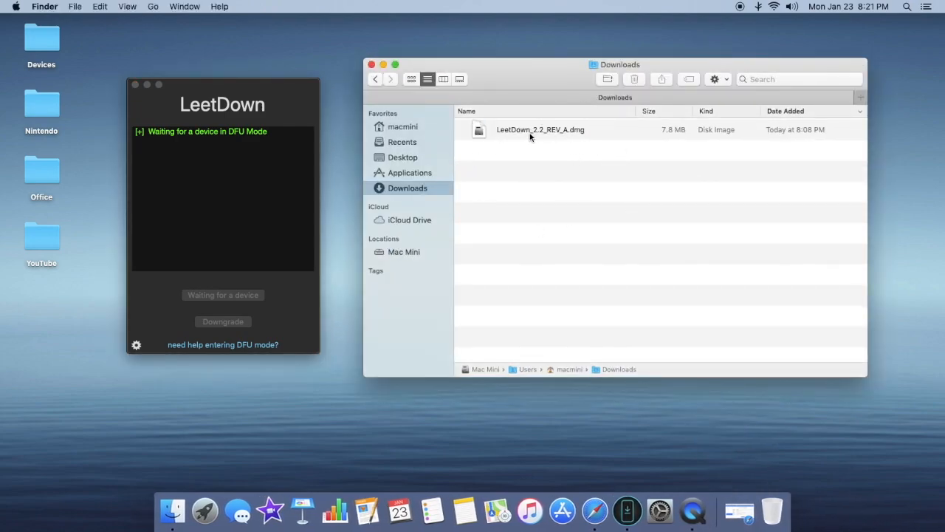
mouse_move(551, 251)
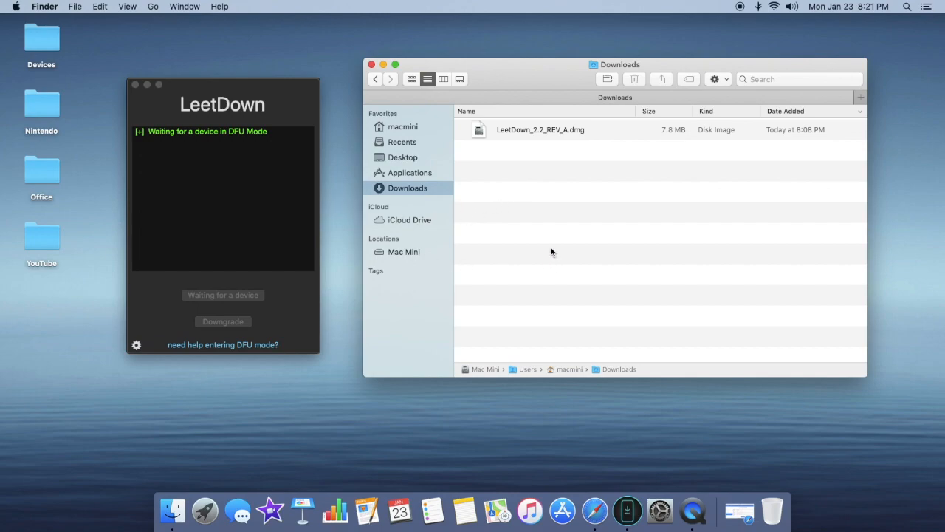
mouse_move(427, 198)
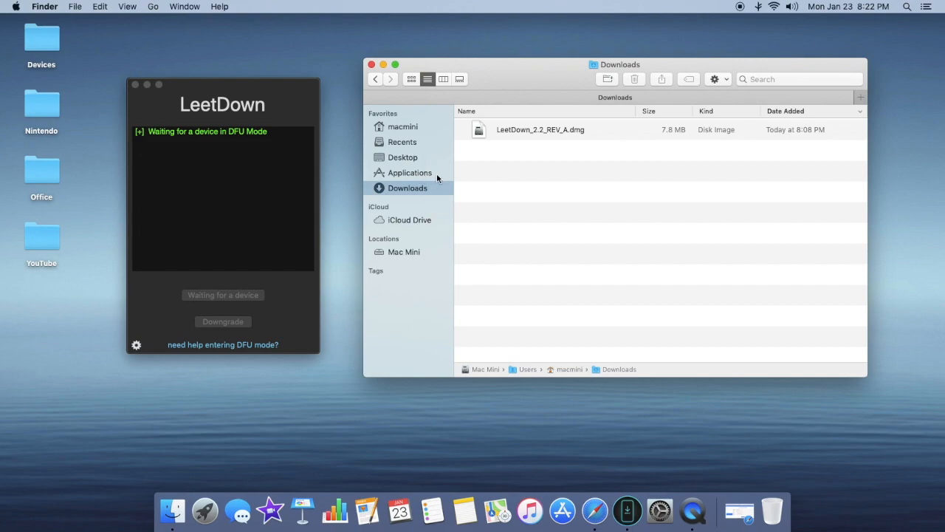
mouse_move(495, 203)
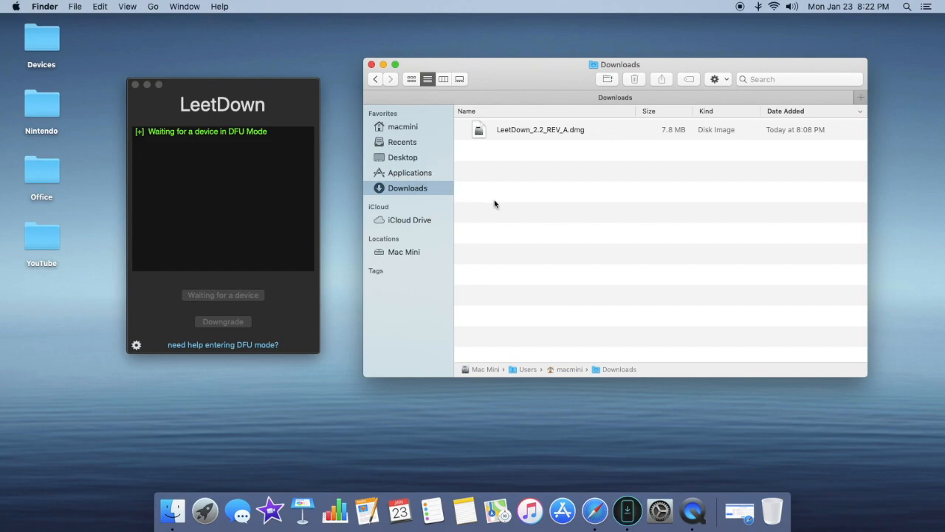
mouse_move(372, 228)
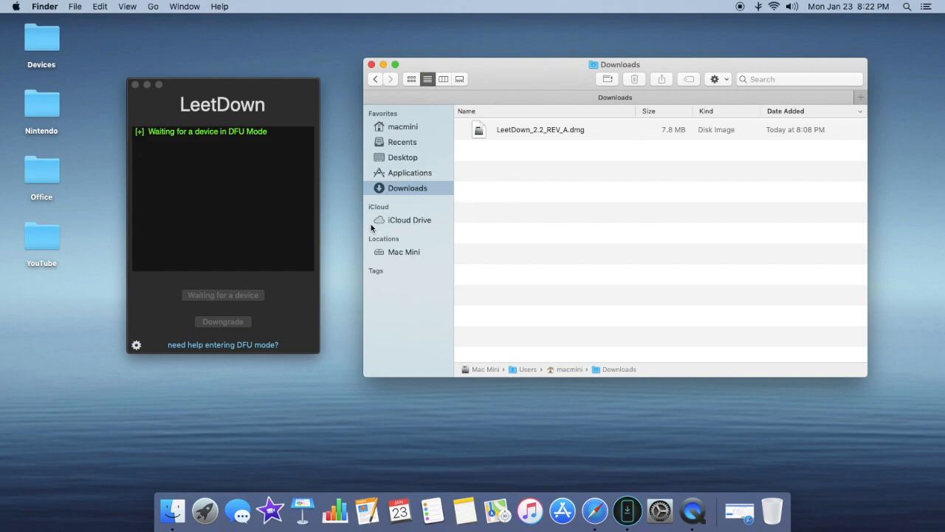
click(136, 344)
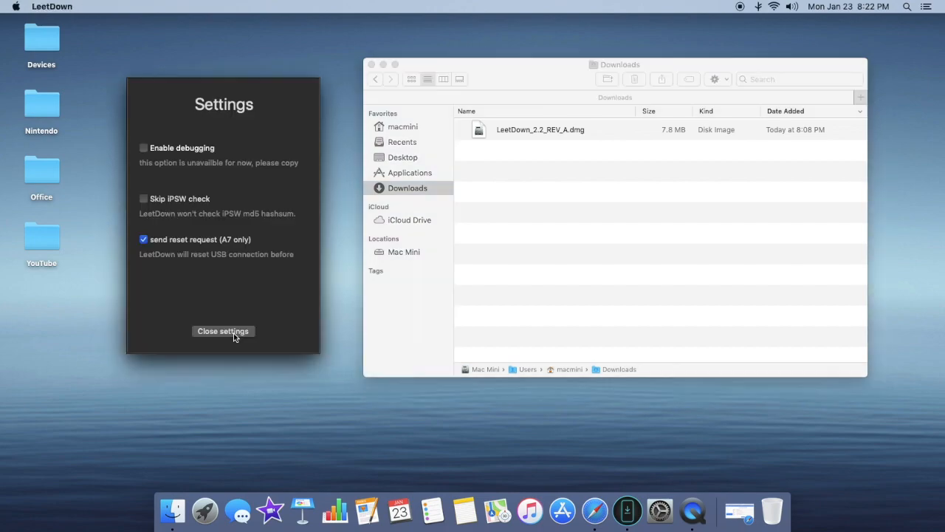
click(223, 330)
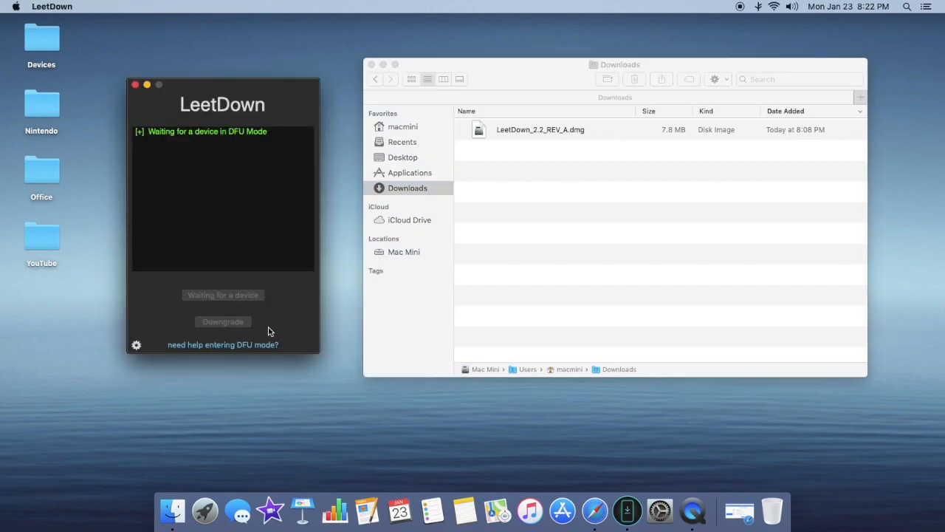
mouse_move(286, 310)
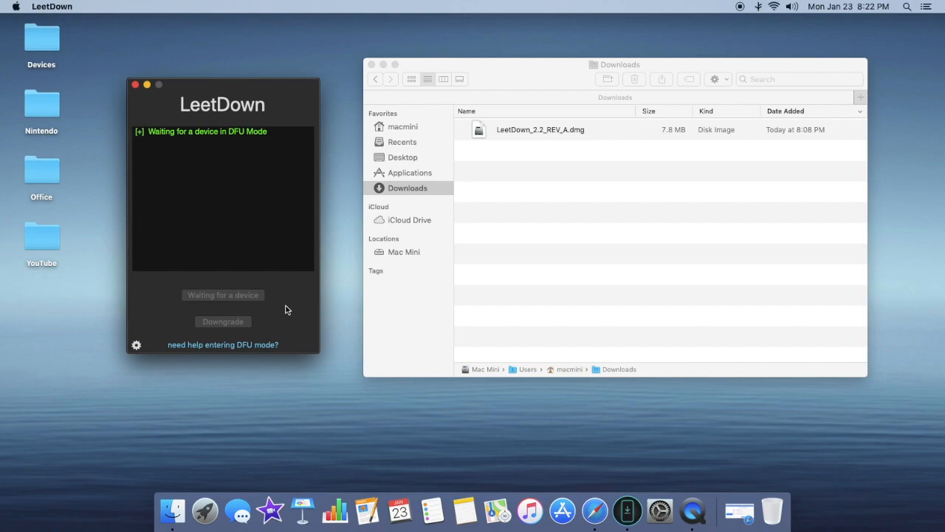
mouse_move(289, 316)
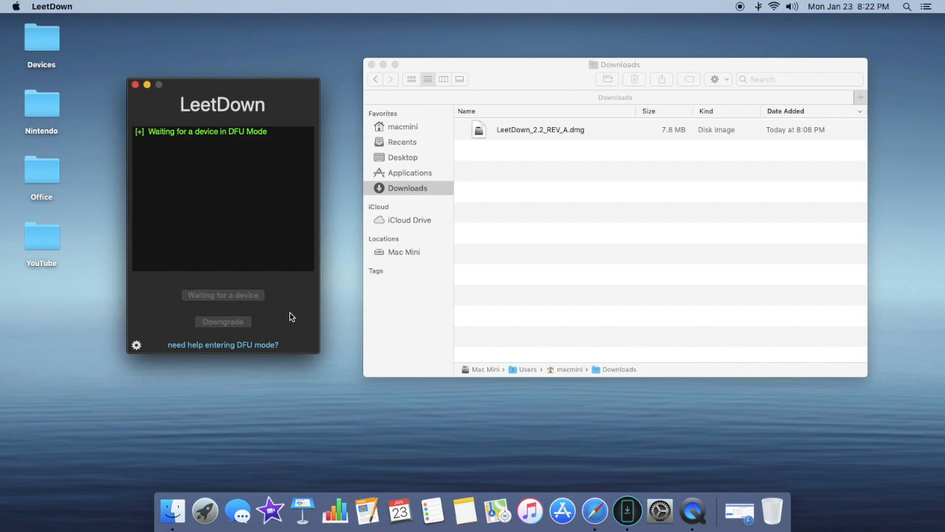
mouse_move(286, 293)
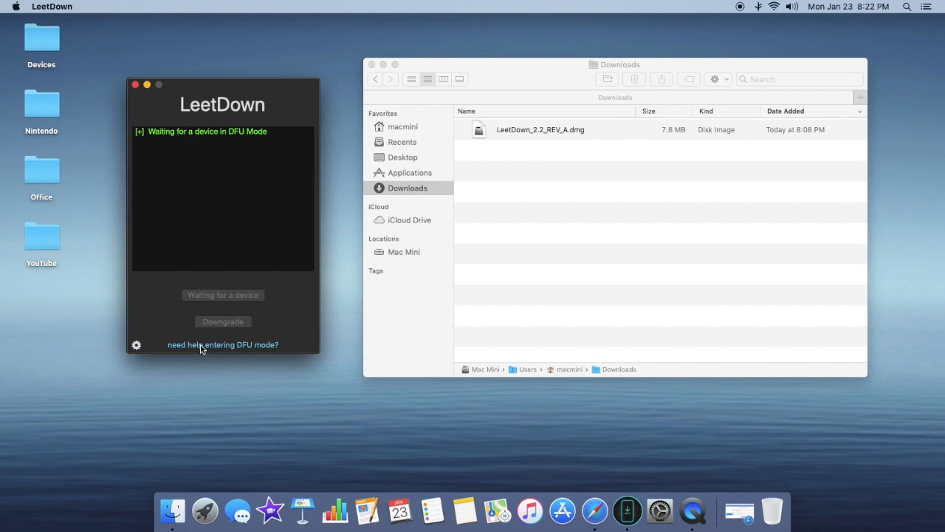
mouse_move(221, 350)
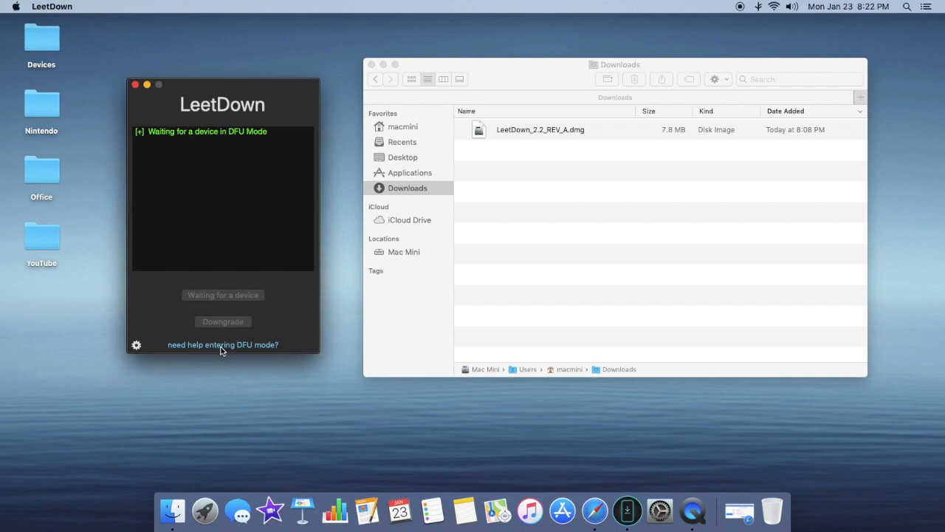
Bring up the DFU Helper walkthrough via 'need help entering DFU mode?'.
click(221, 344)
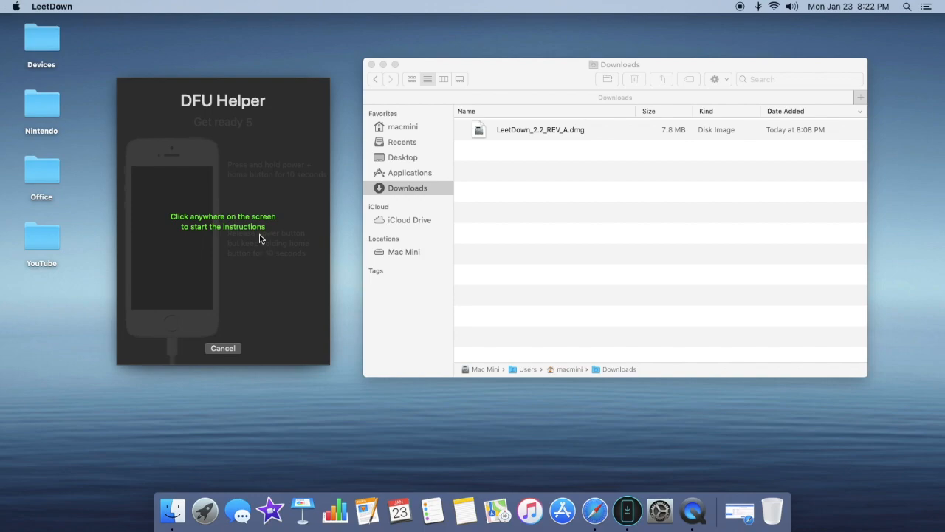
mouse_move(251, 235)
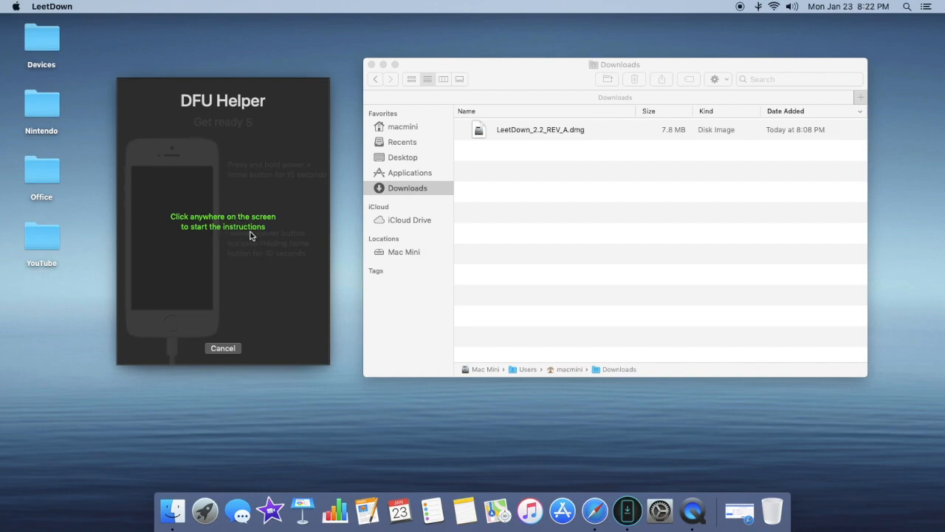
mouse_move(232, 201)
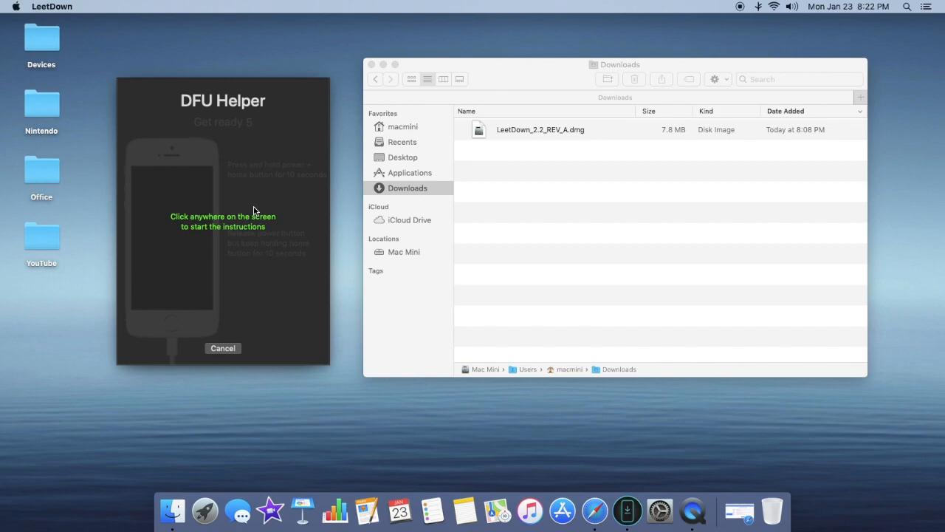
mouse_move(307, 279)
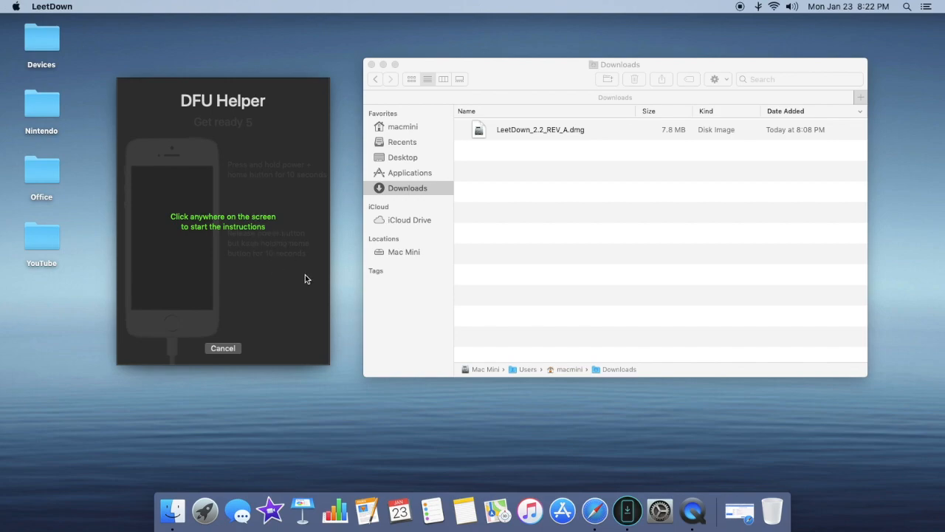
mouse_move(279, 265)
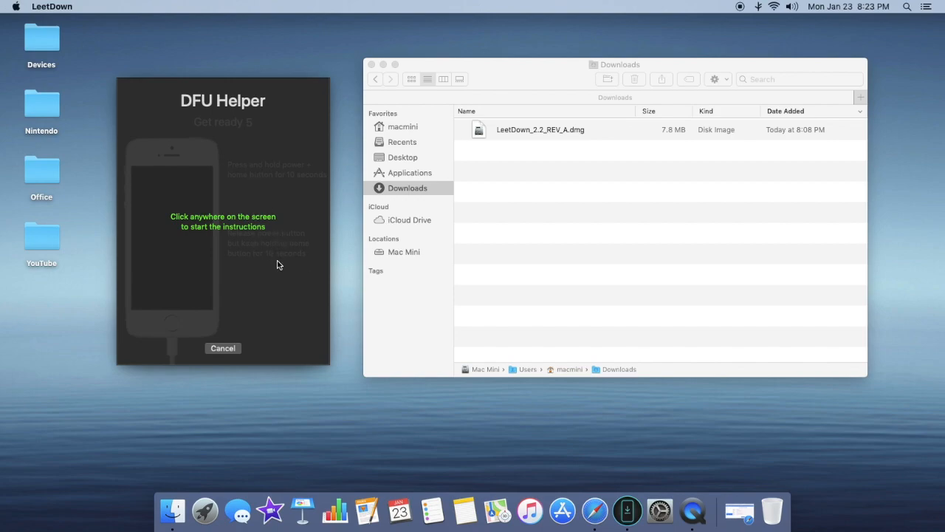
mouse_move(257, 259)
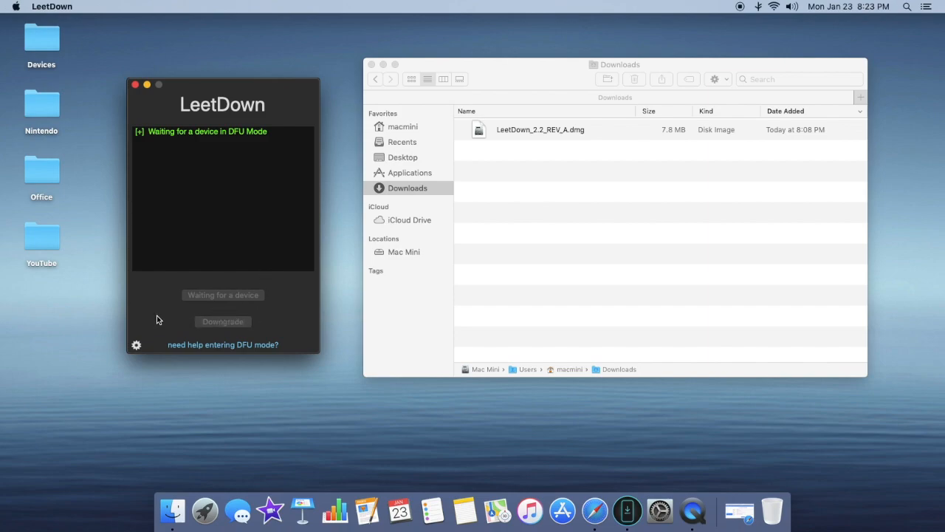
mouse_move(177, 323)
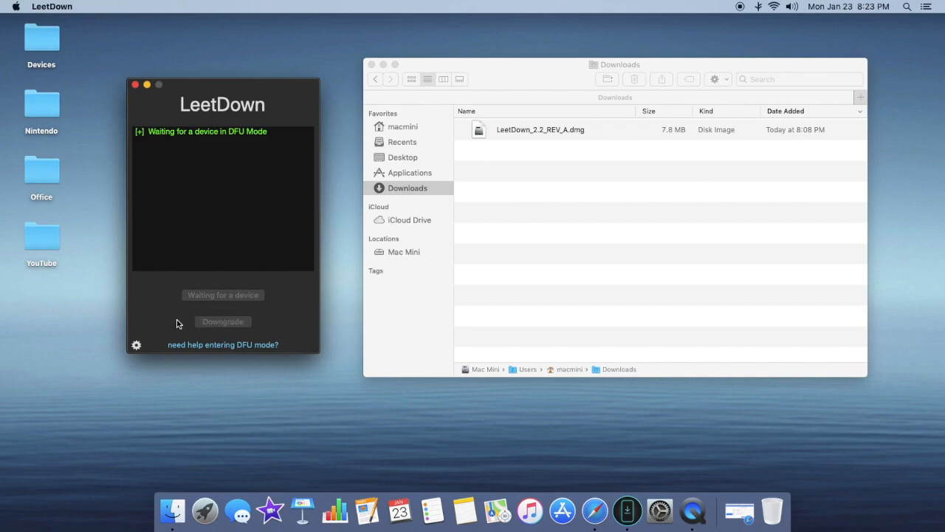
mouse_move(256, 319)
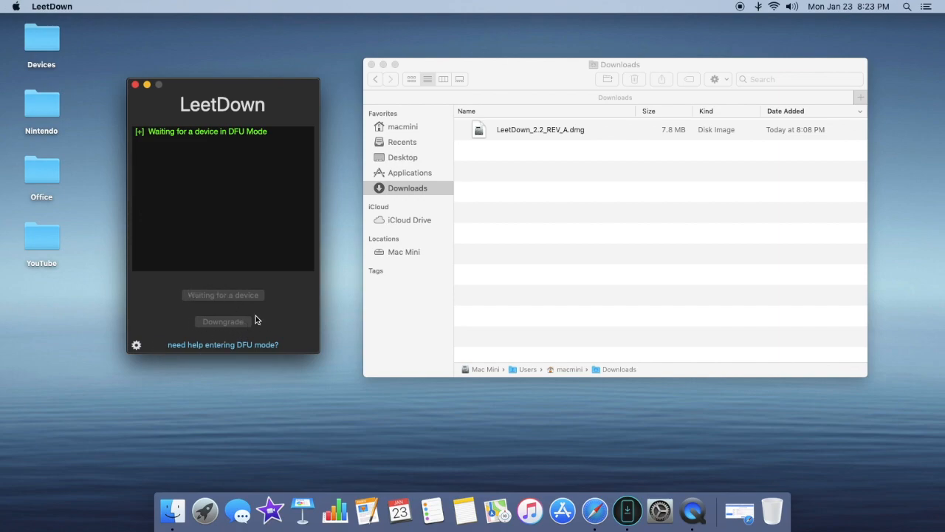
mouse_move(178, 325)
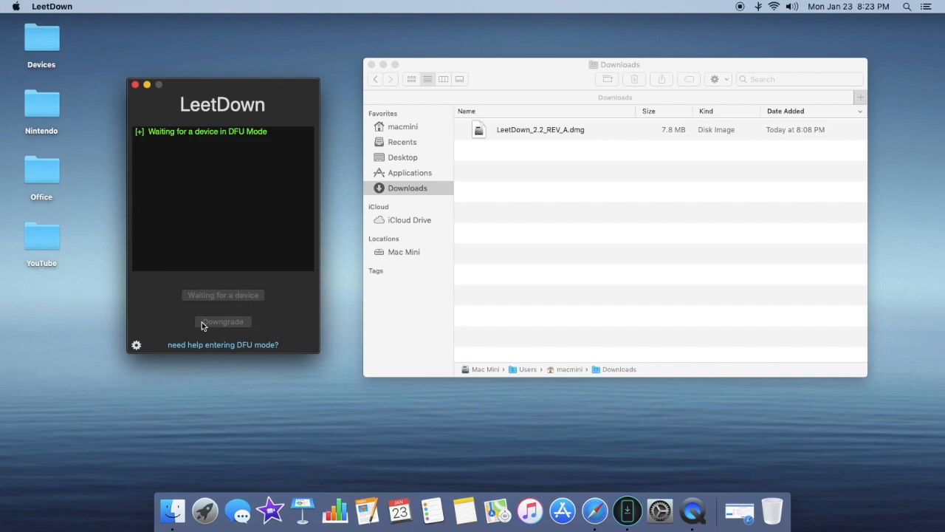
mouse_move(618, 170)
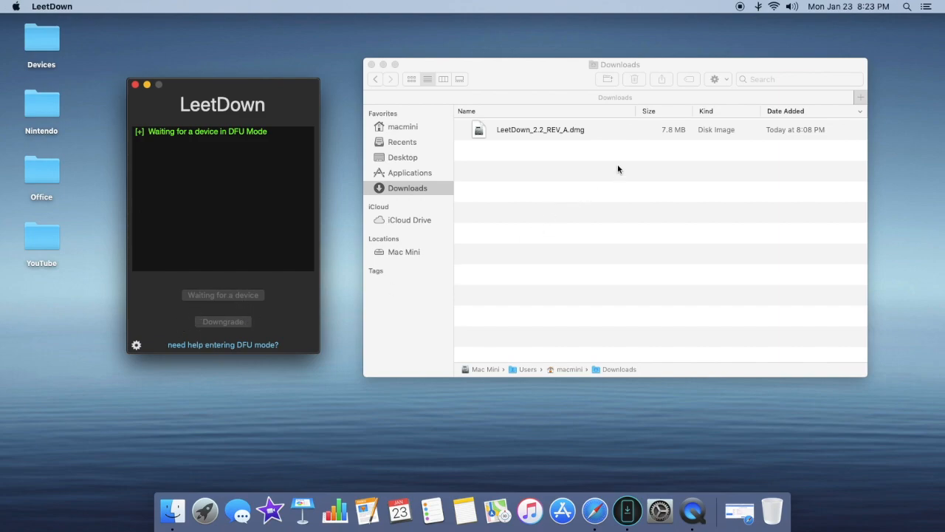
mouse_move(550, 161)
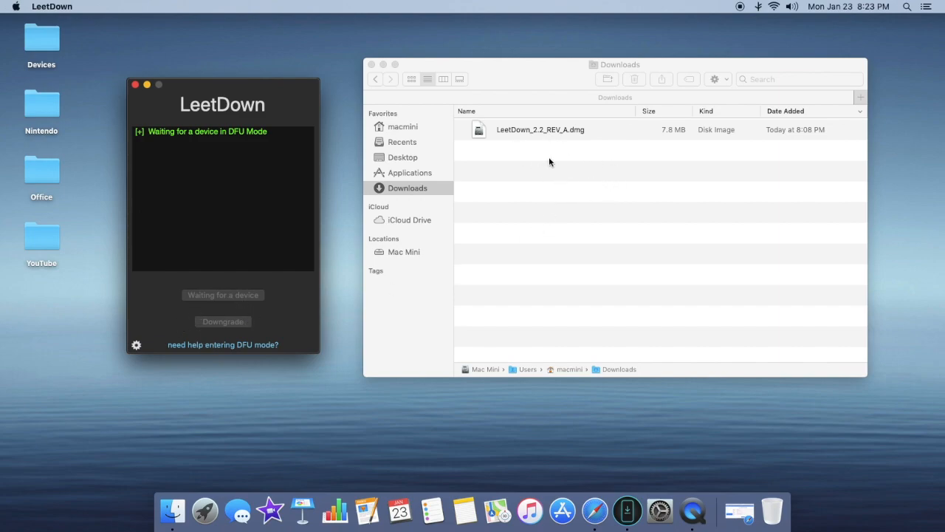
mouse_move(501, 150)
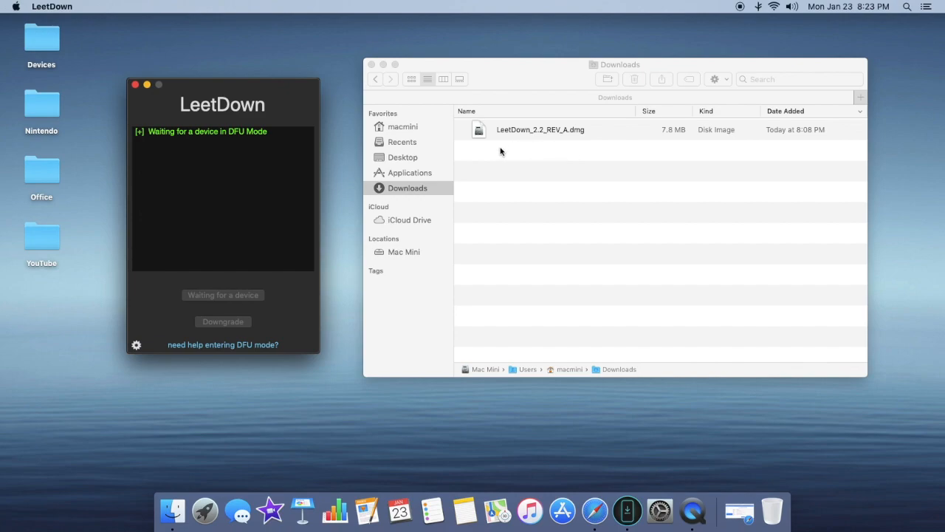
mouse_move(538, 181)
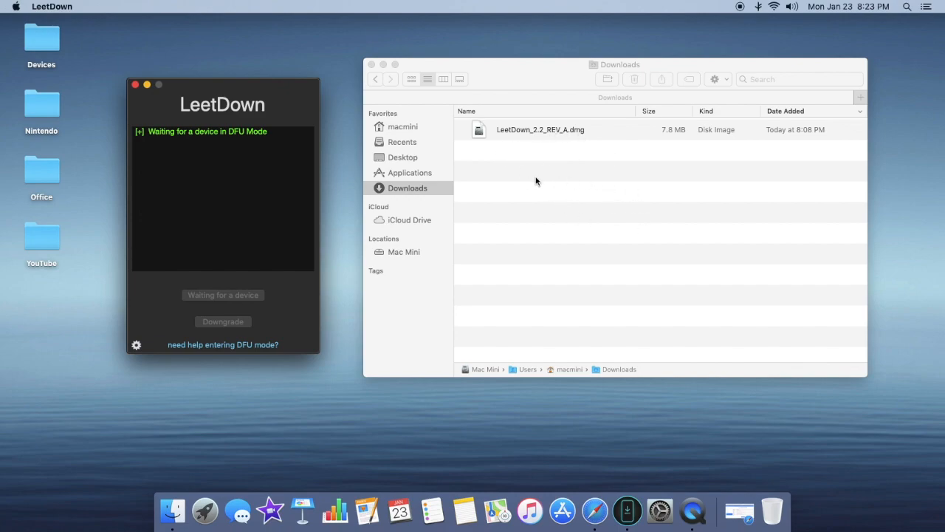
mouse_move(452, 234)
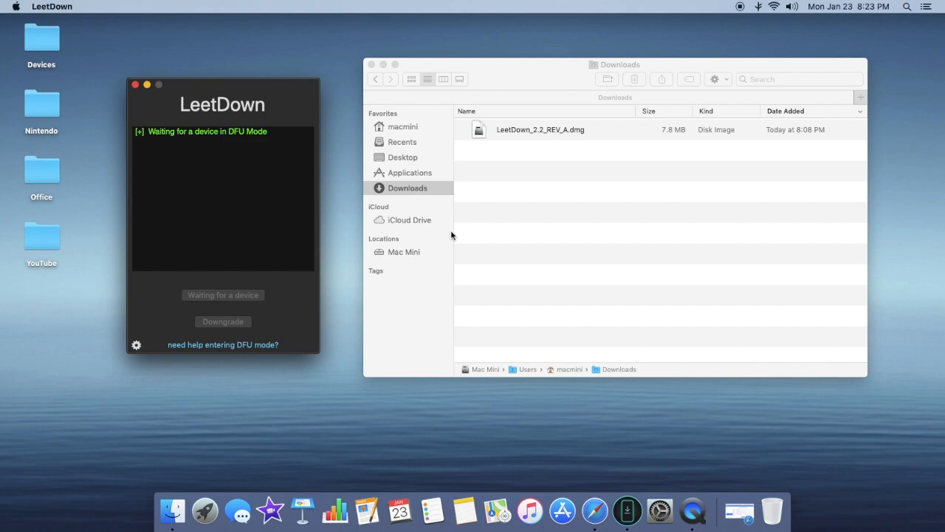
mouse_move(467, 257)
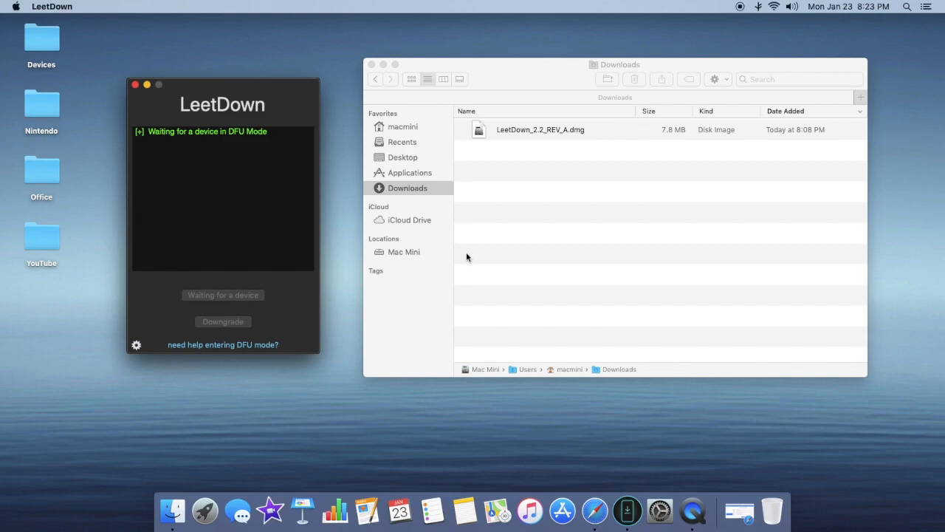
mouse_move(299, 310)
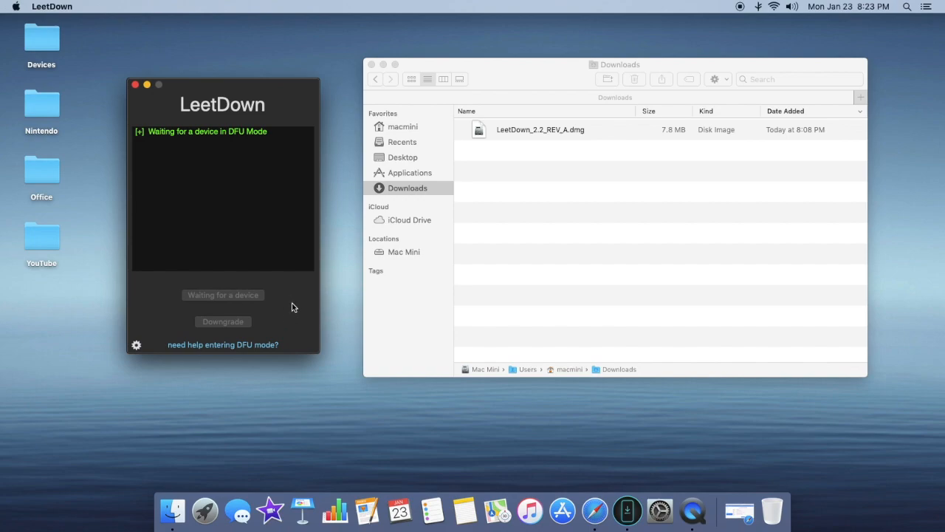
mouse_move(287, 310)
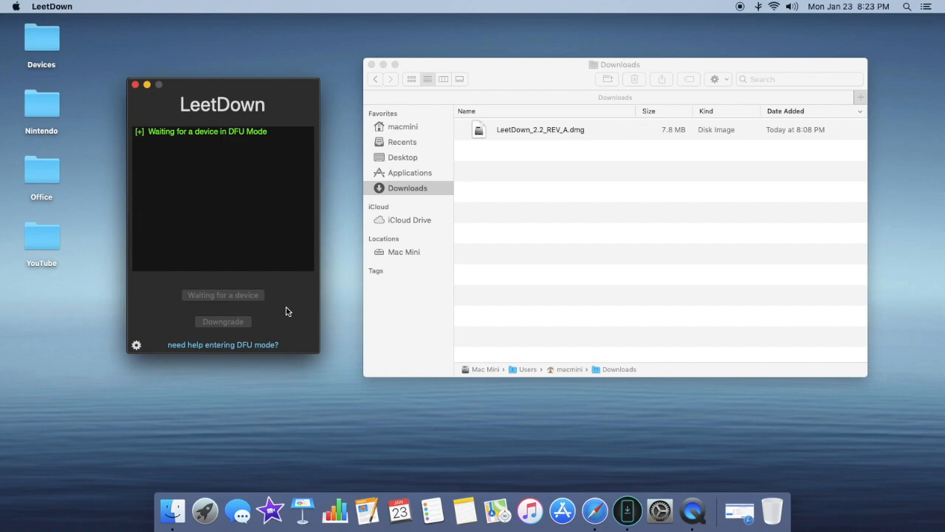
mouse_move(290, 316)
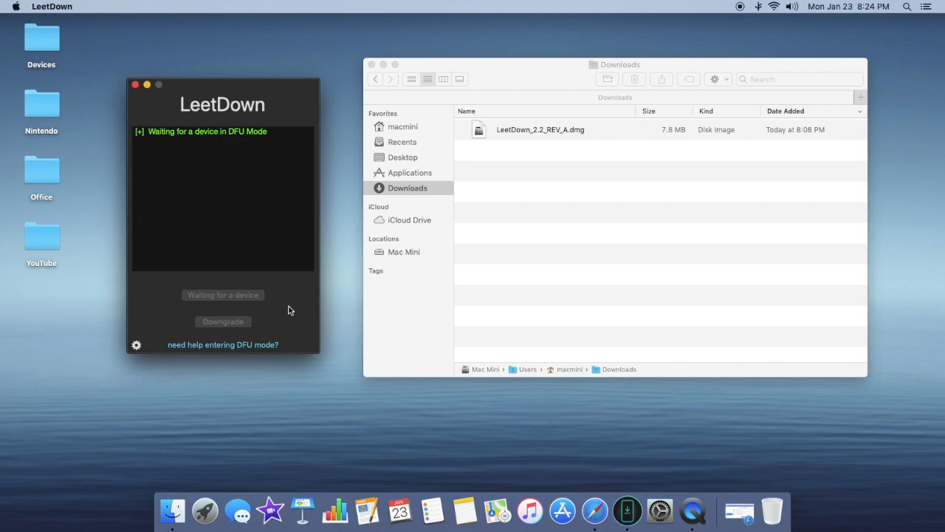
mouse_move(417, 235)
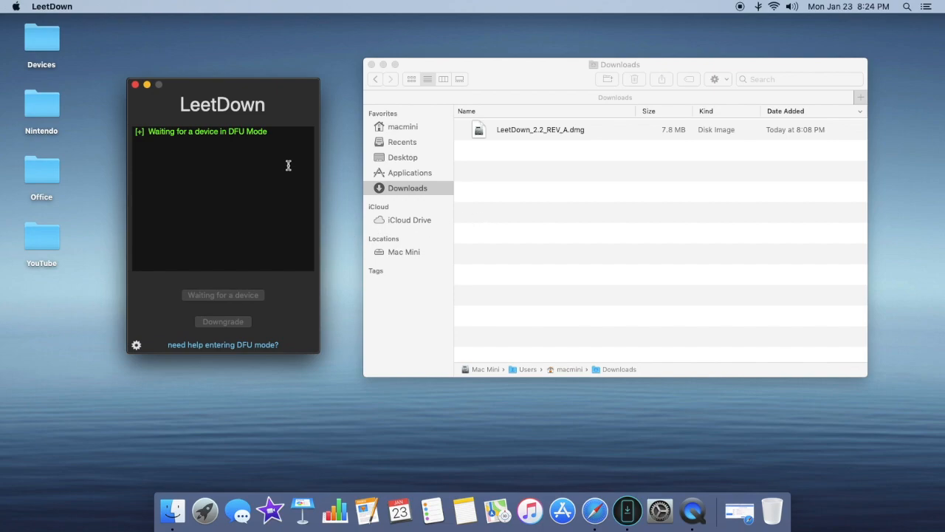
mouse_move(283, 156)
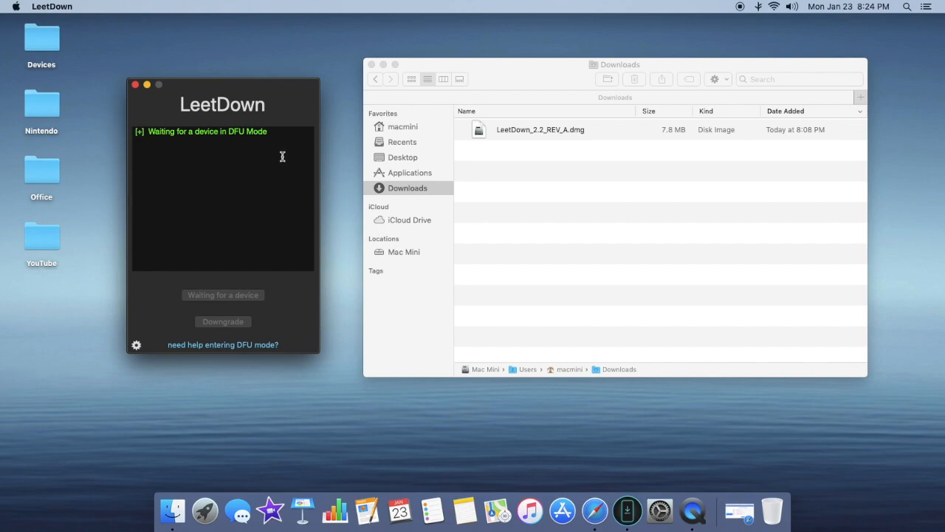
mouse_move(280, 159)
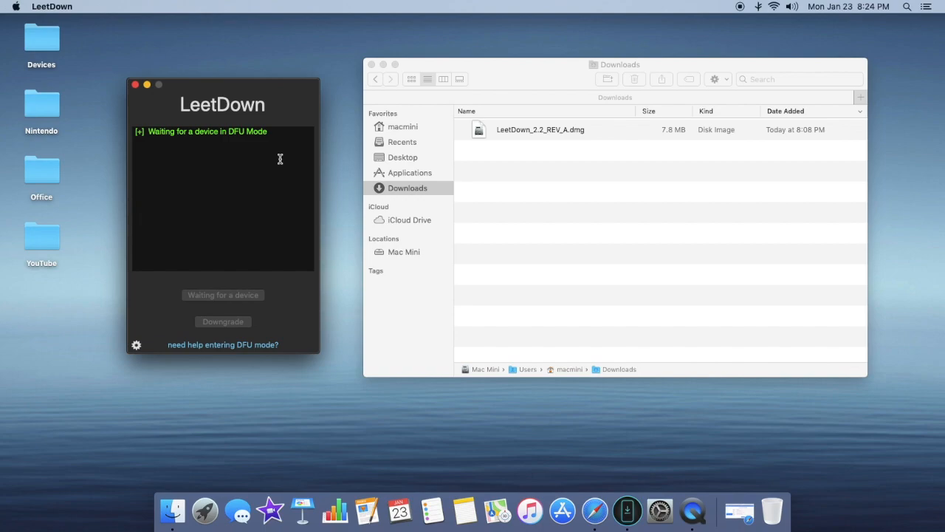
mouse_move(278, 157)
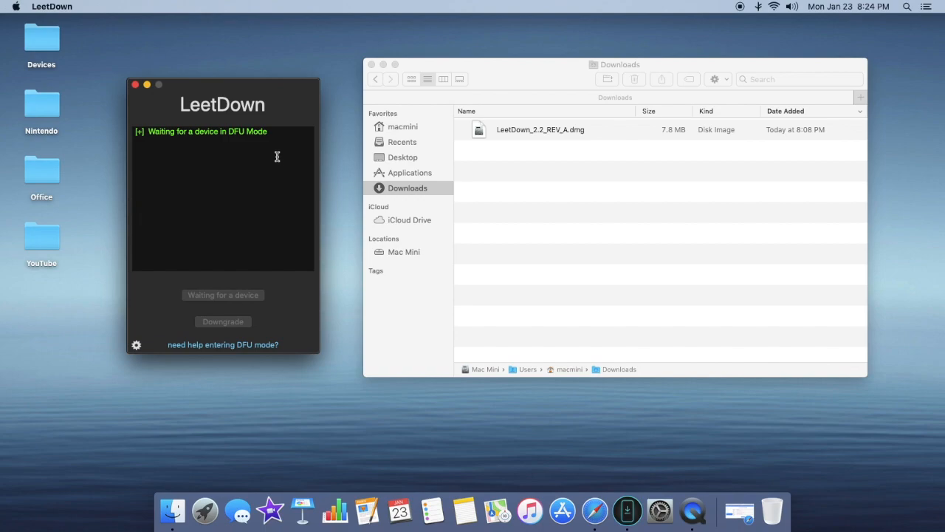
mouse_move(293, 189)
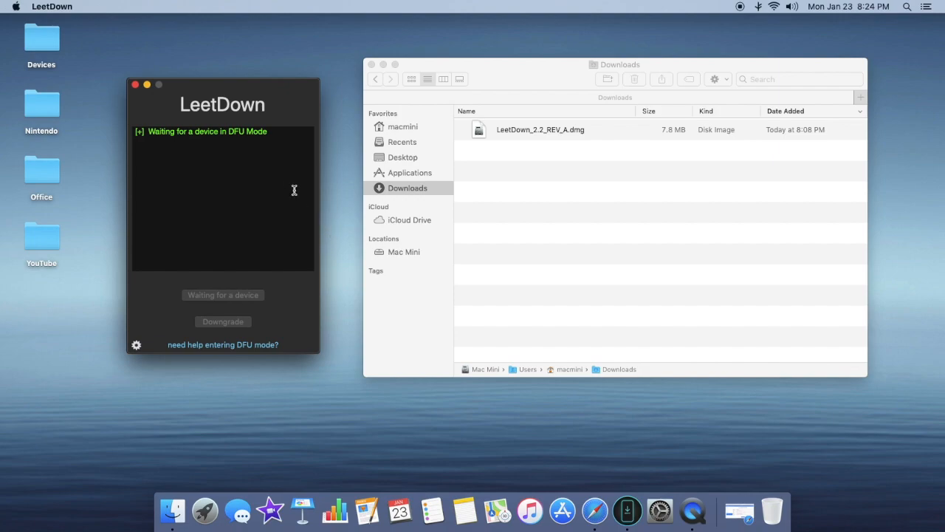
mouse_move(333, 221)
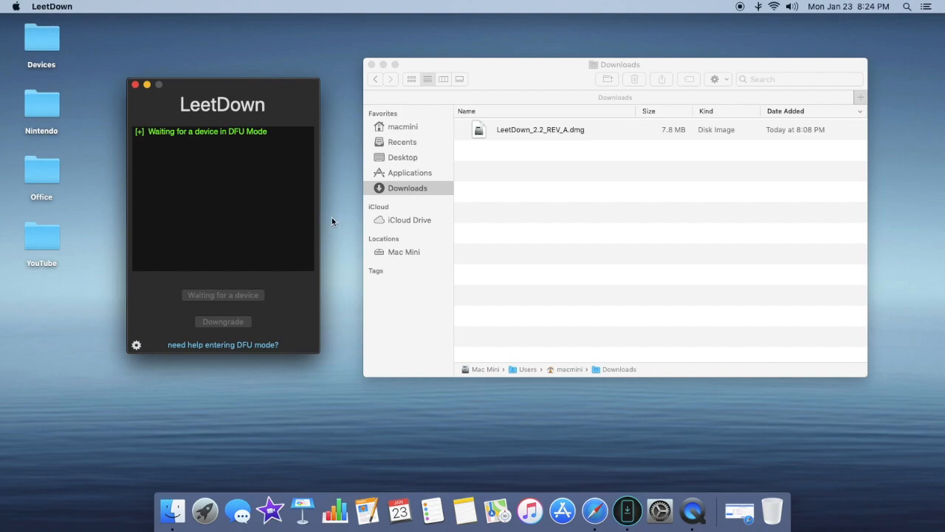
mouse_move(331, 233)
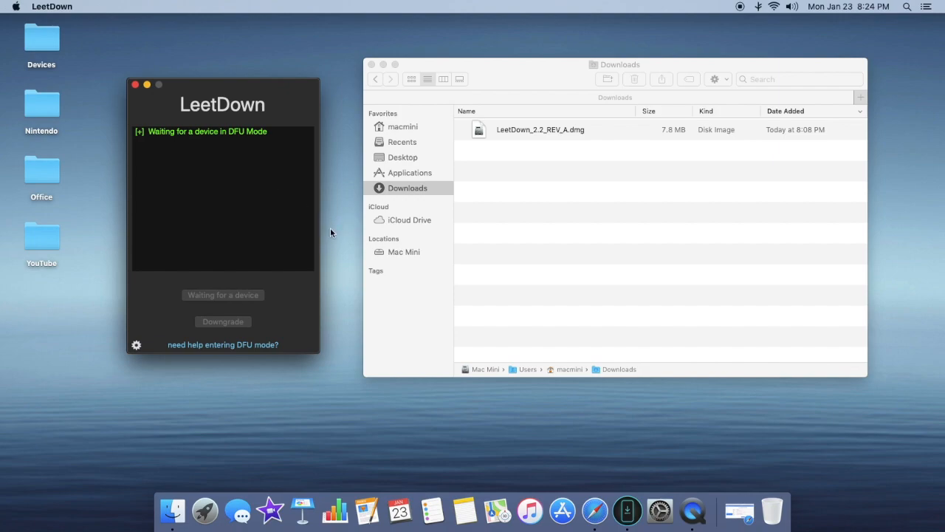
mouse_move(342, 230)
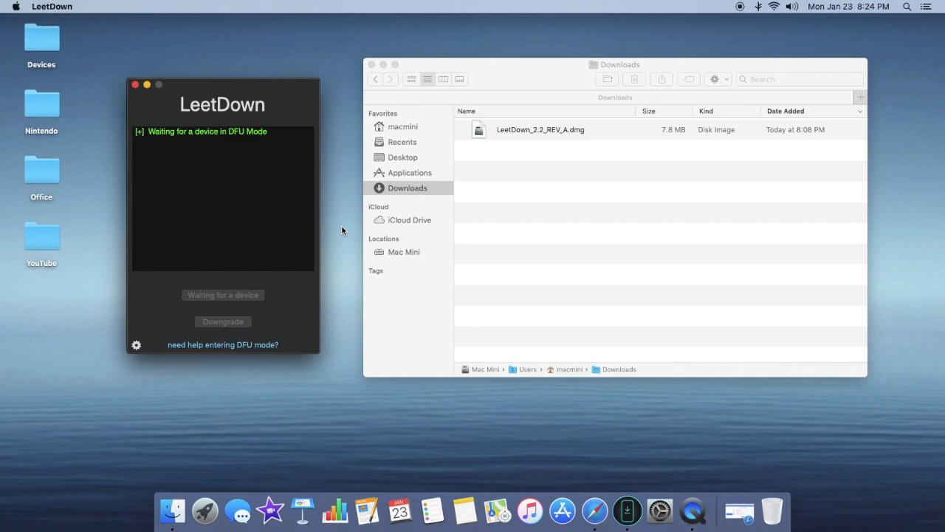
mouse_move(333, 221)
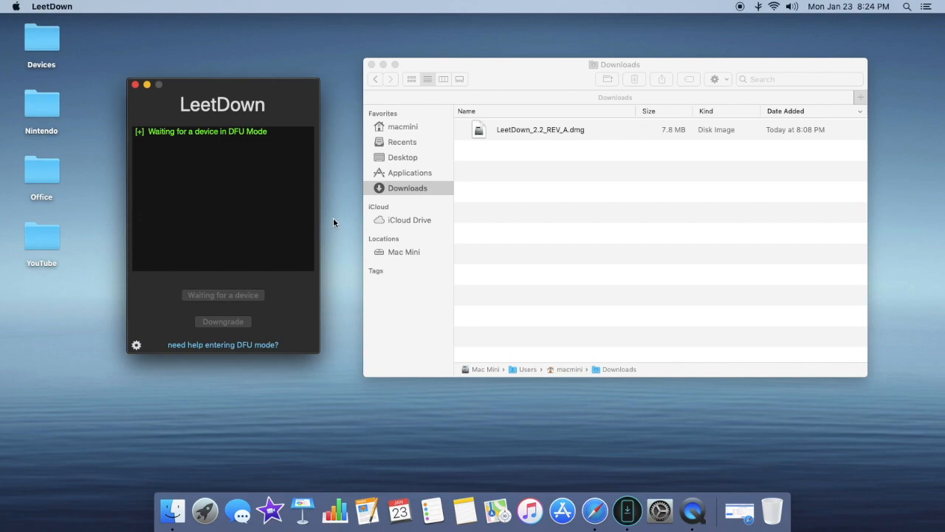
mouse_move(337, 216)
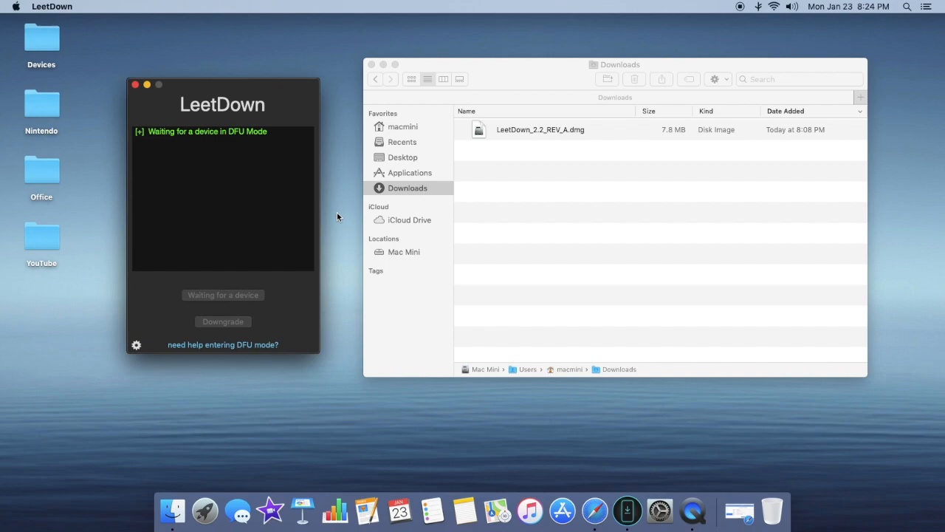
mouse_move(334, 215)
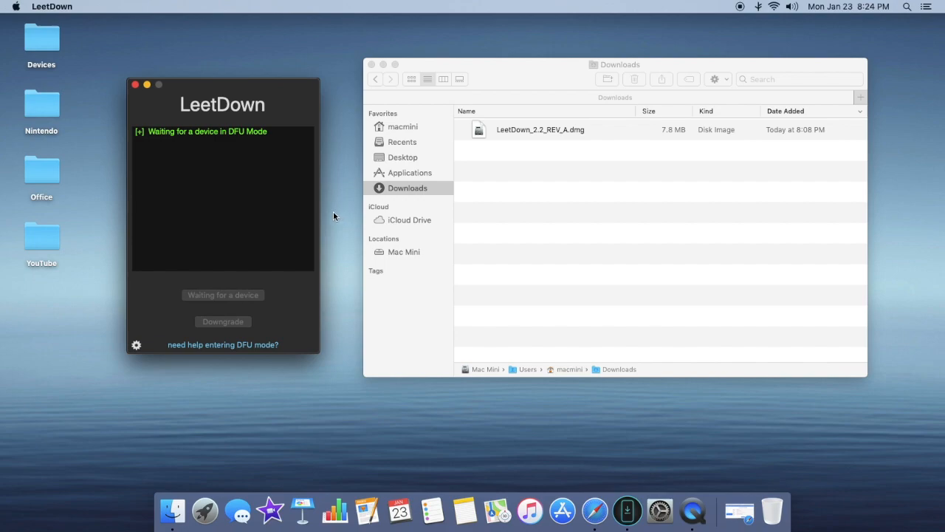
mouse_move(338, 215)
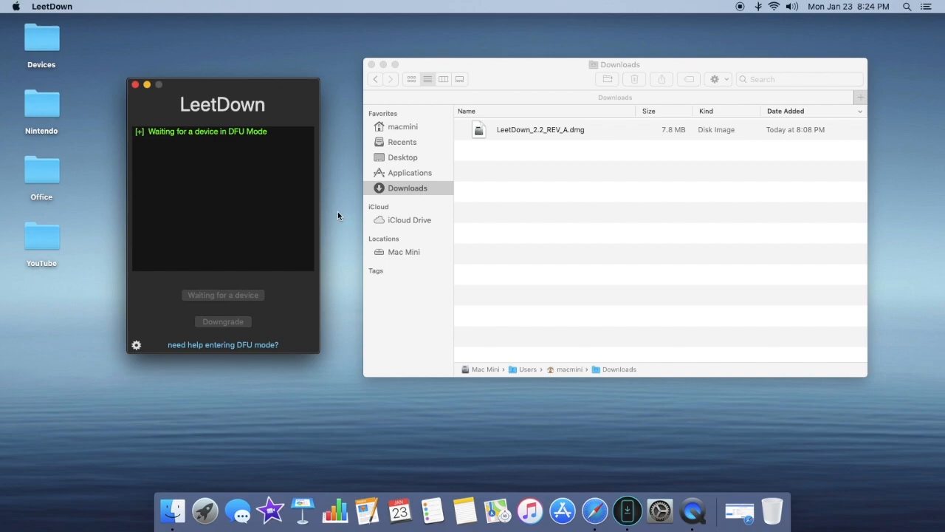